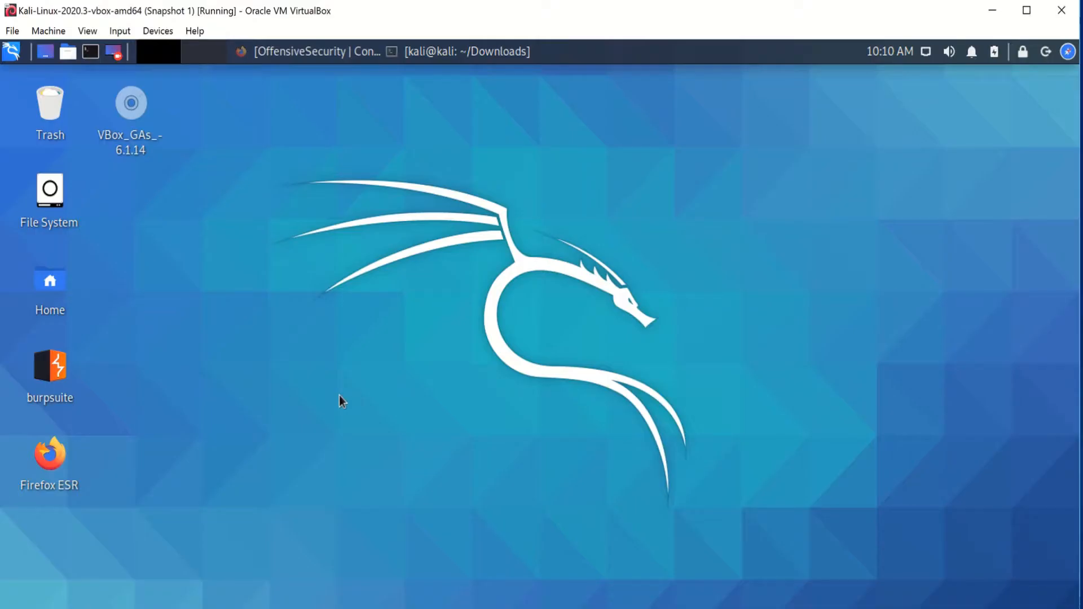
mouse_move(50, 459)
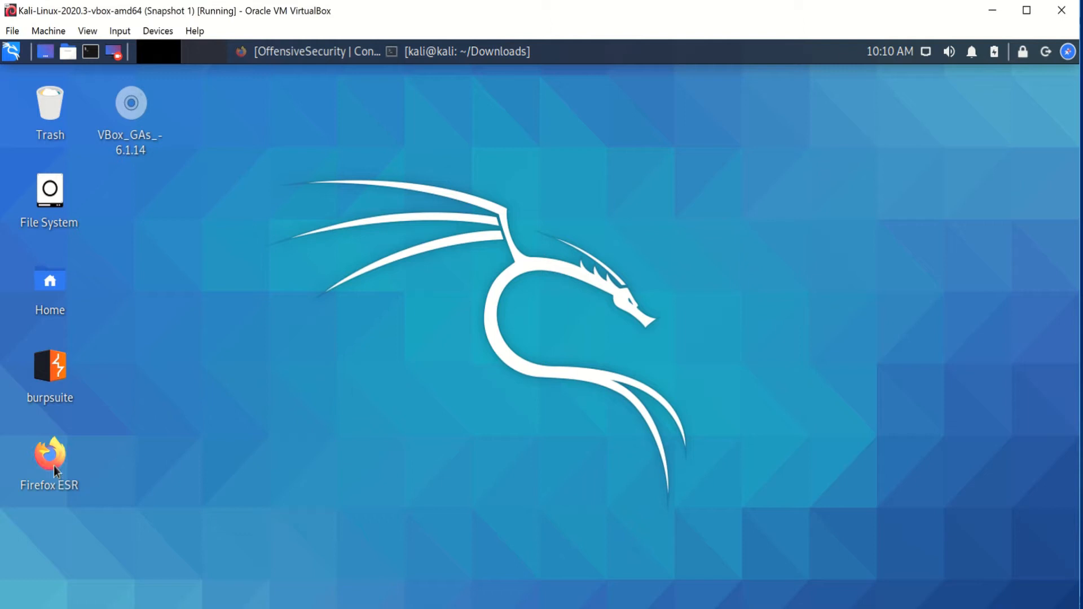
mouse_move(54, 463)
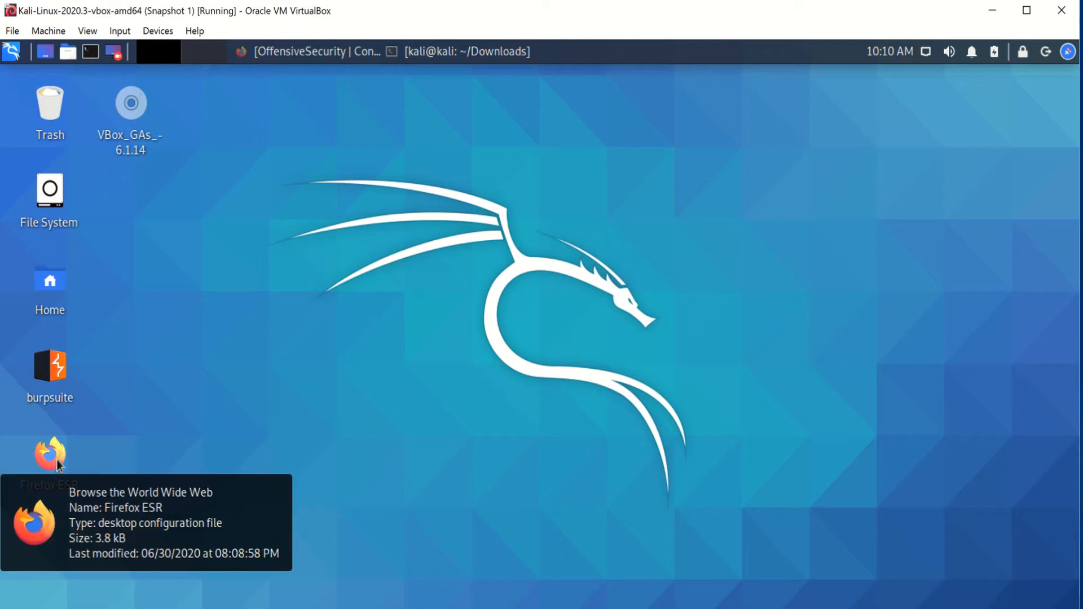
mouse_move(54, 461)
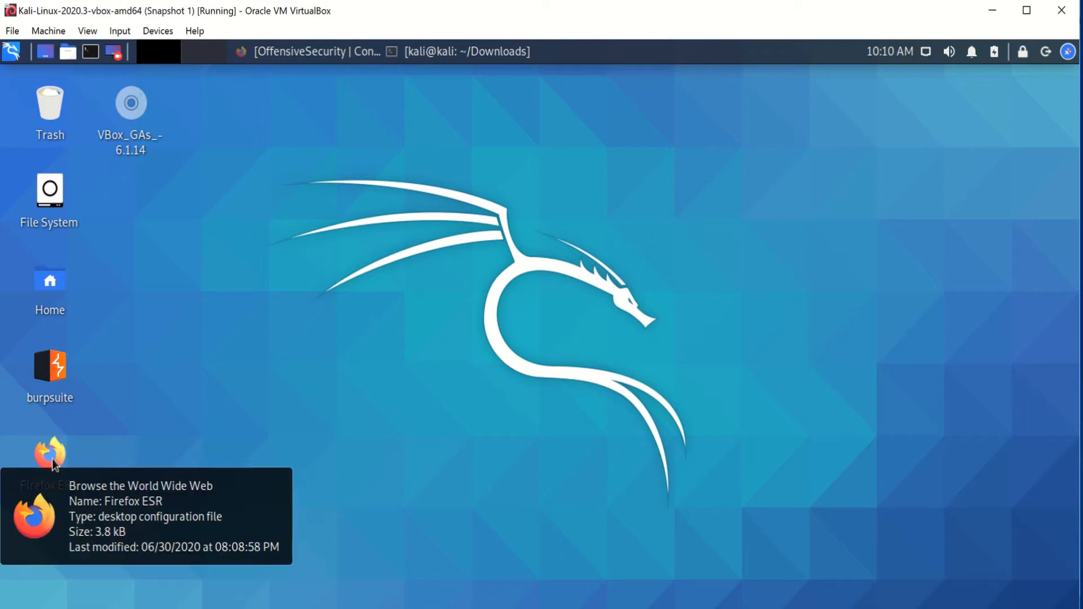
Step: Launch Firefox ESR and run a Google search for 'oscp practice'
double_click(50, 452)
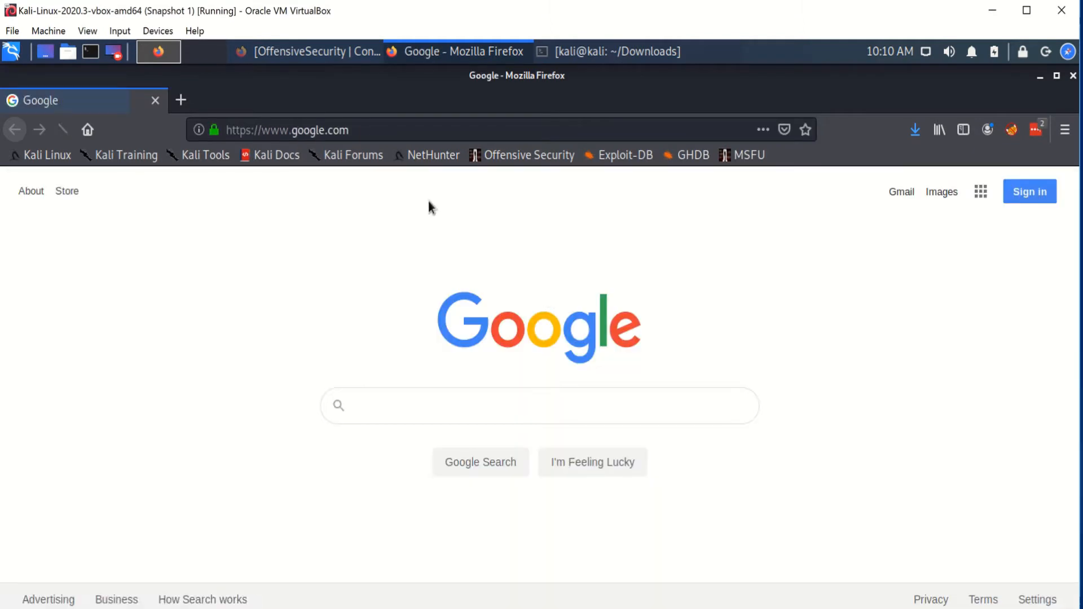
click(539, 405)
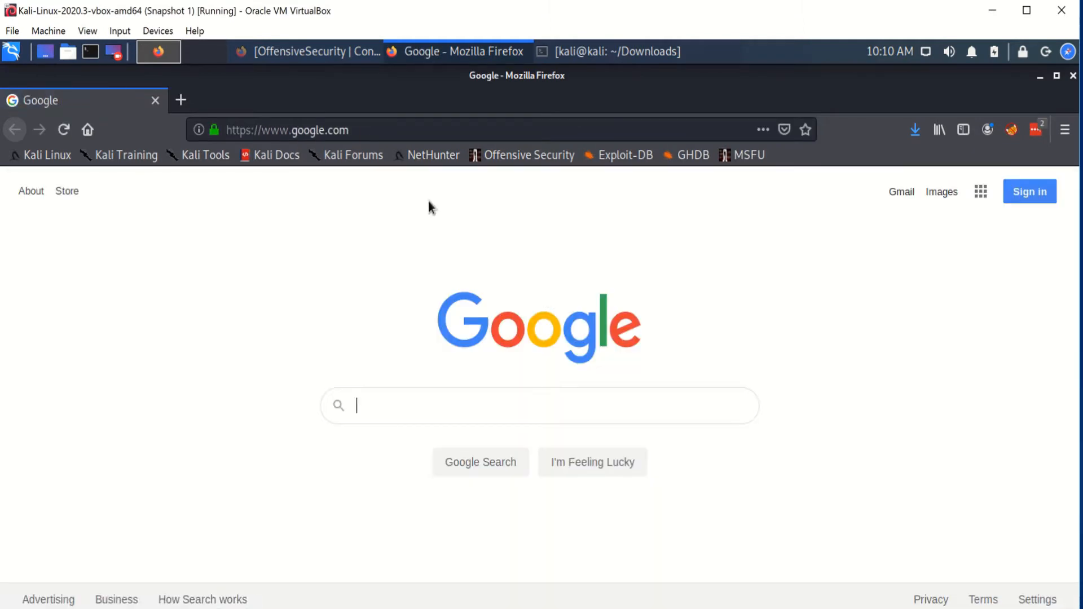
text(oscp)
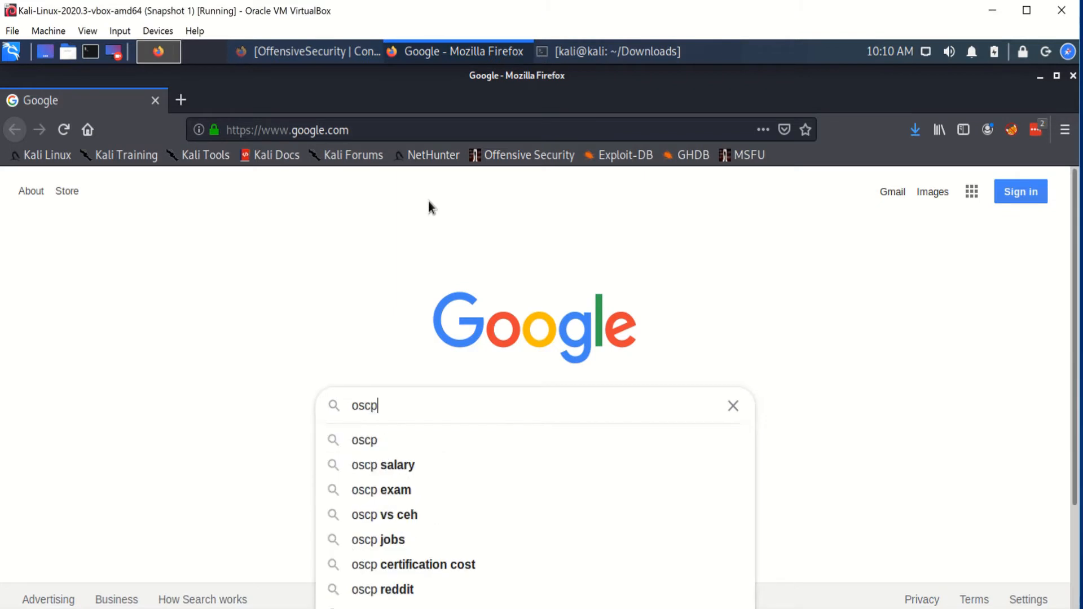
text(praci)
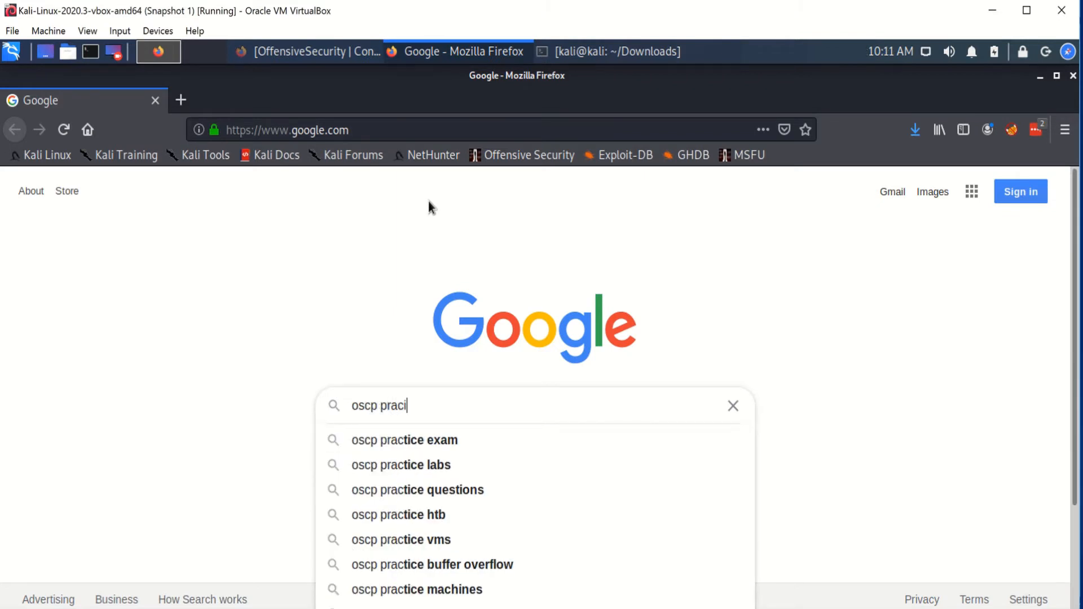
text(c)
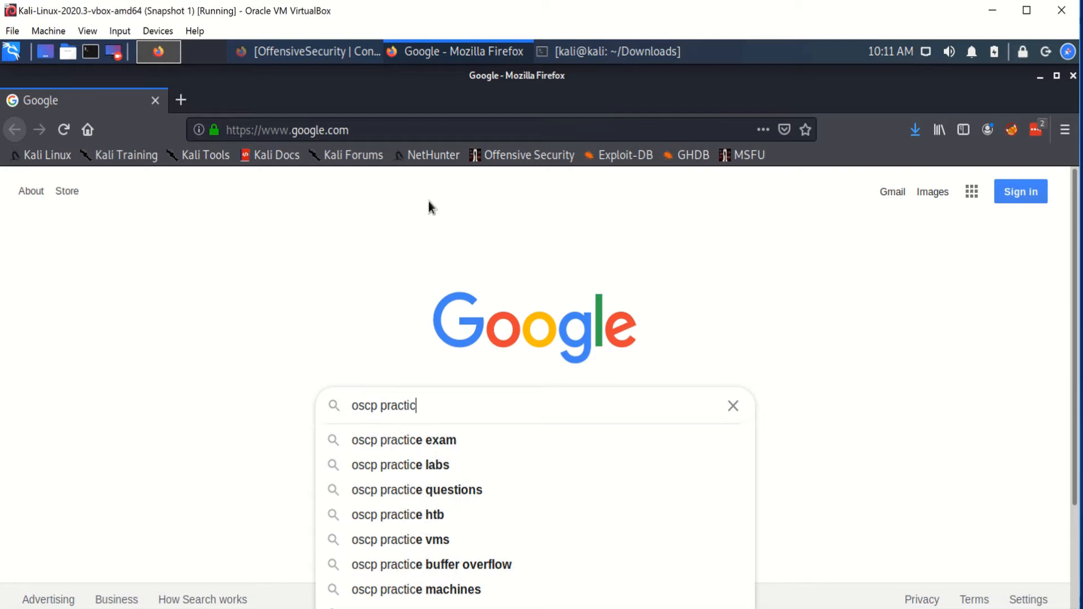
key(Return)
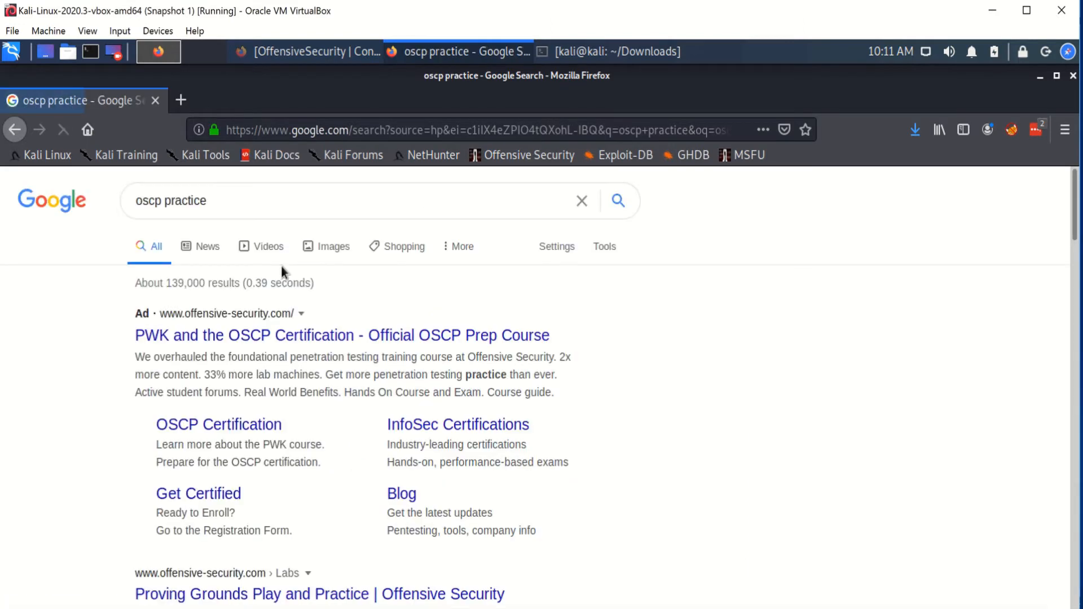
Step: Scroll the Proving Grounds page down to the free Play and $19/month Practice plan cards
scroll(down, 3)
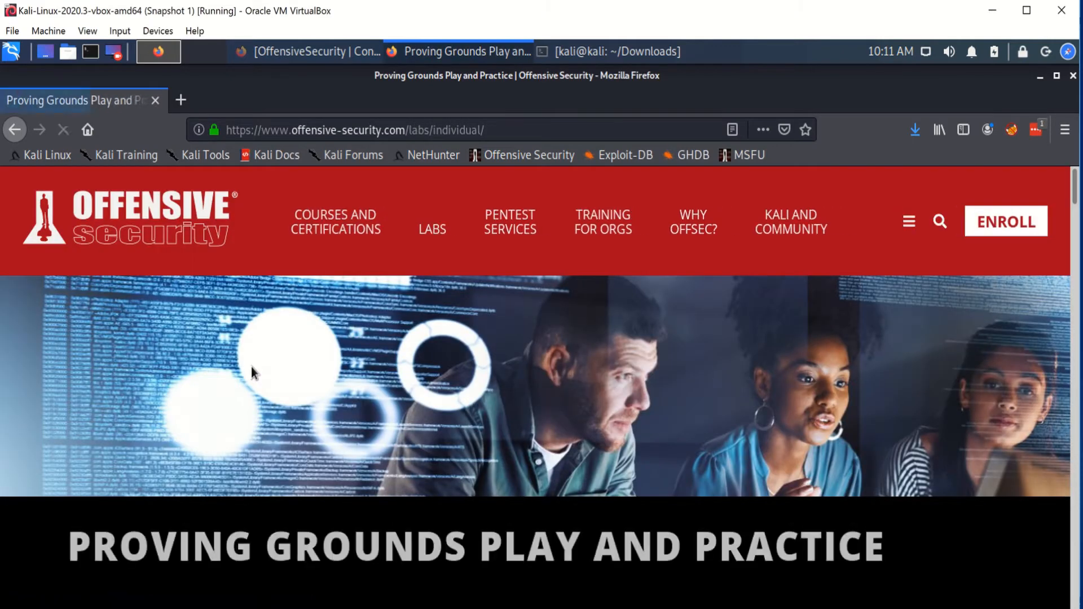
scroll(down, 3)
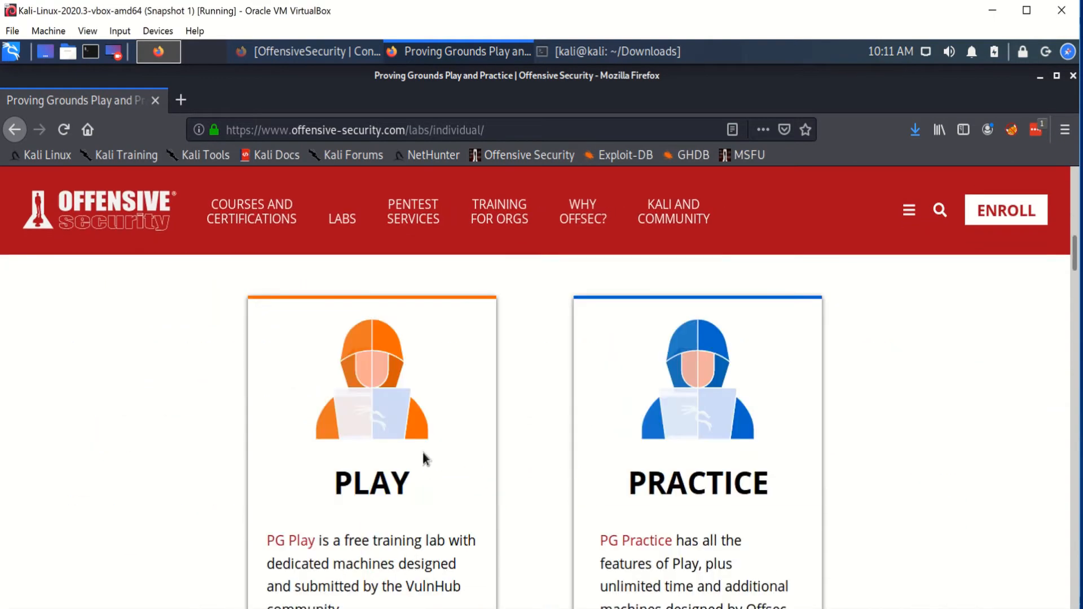
scroll(down, 3)
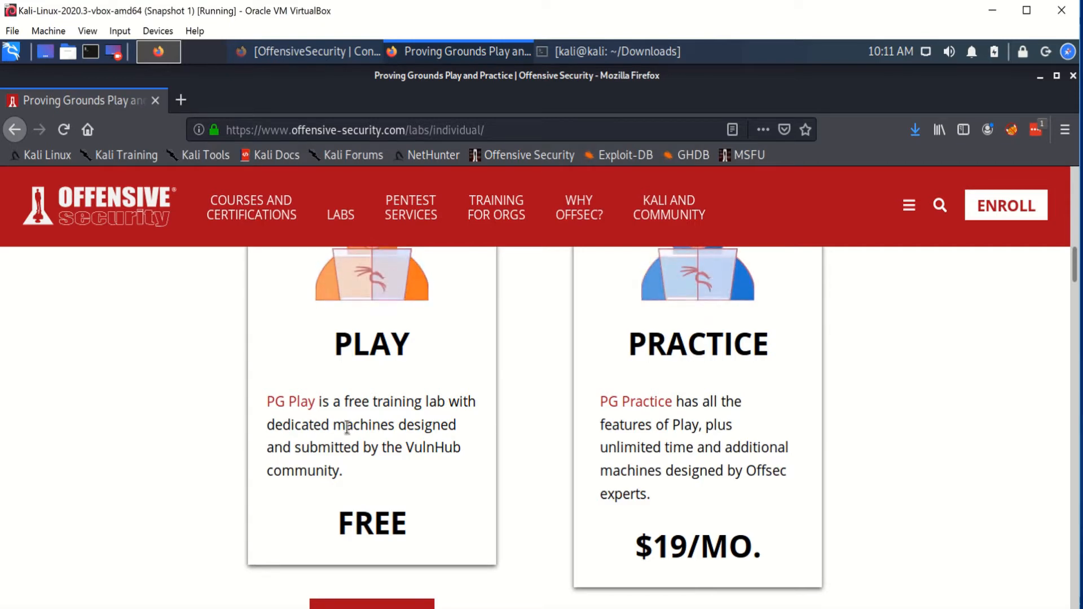
mouse_move(688, 464)
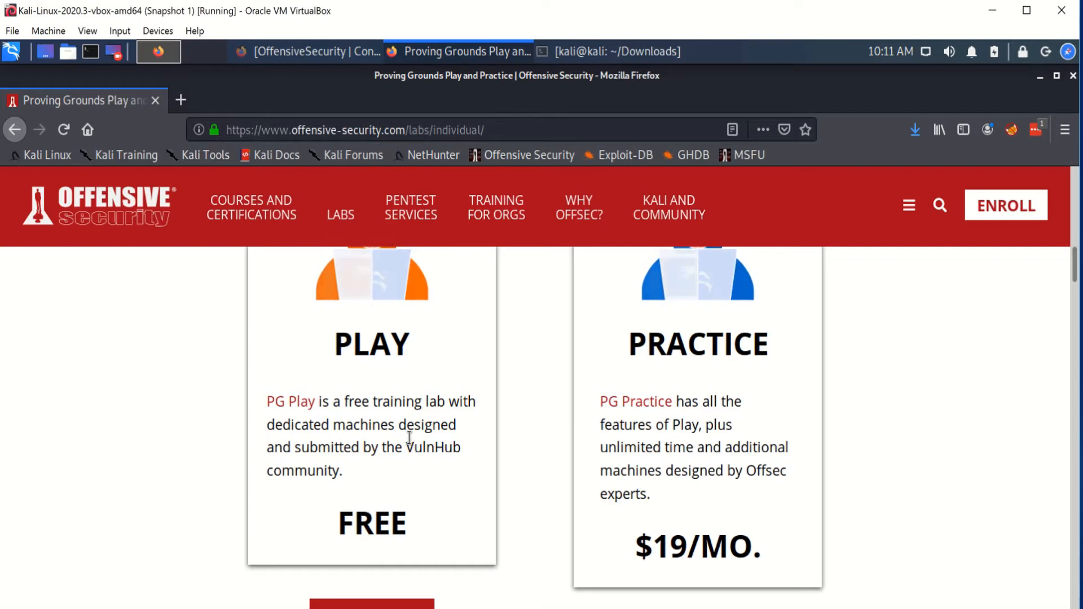
scroll(down, 3)
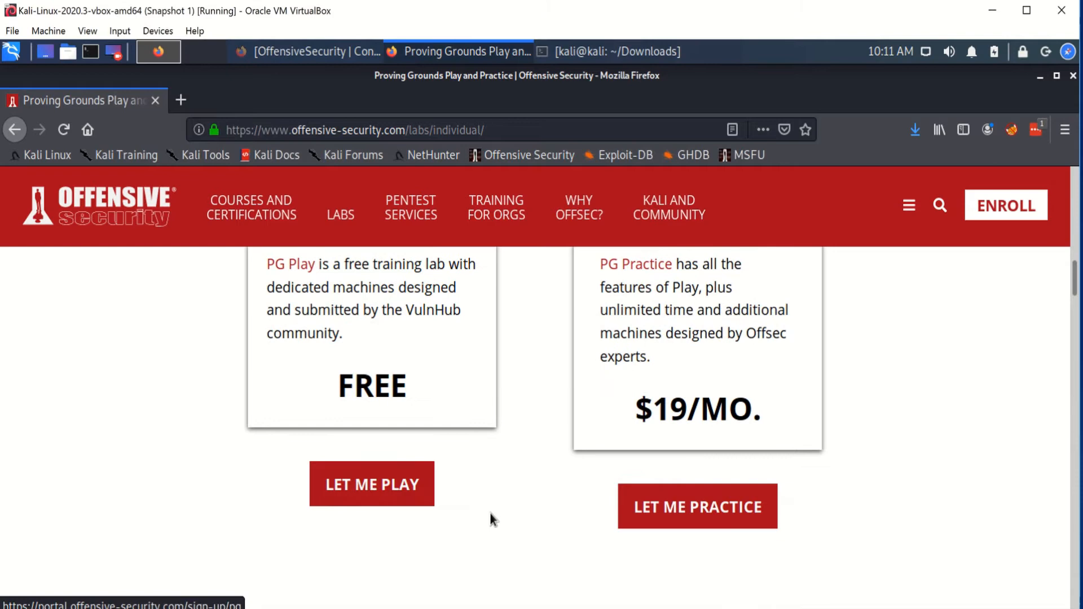
mouse_move(394, 495)
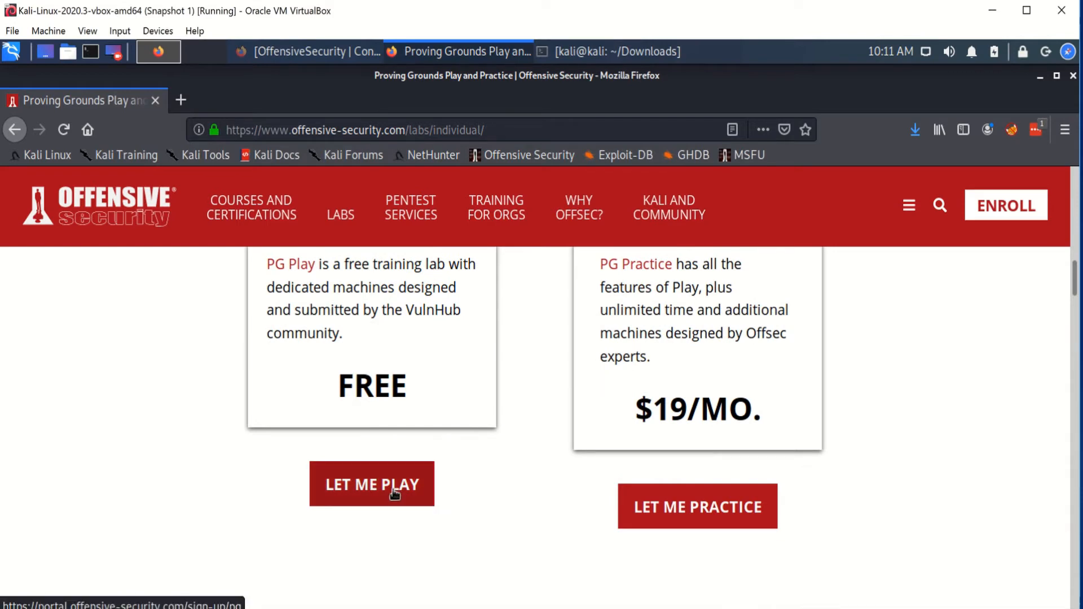
Step: Choose 'LET ME PLAY' to enter the free Play control panel of lab machines
click(372, 484)
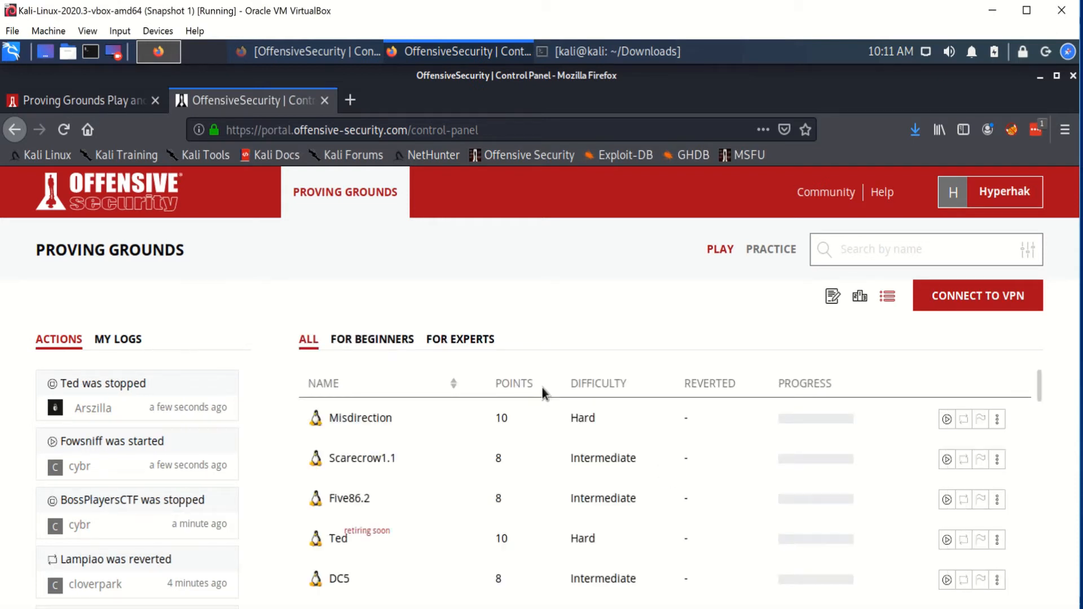
mouse_move(481, 388)
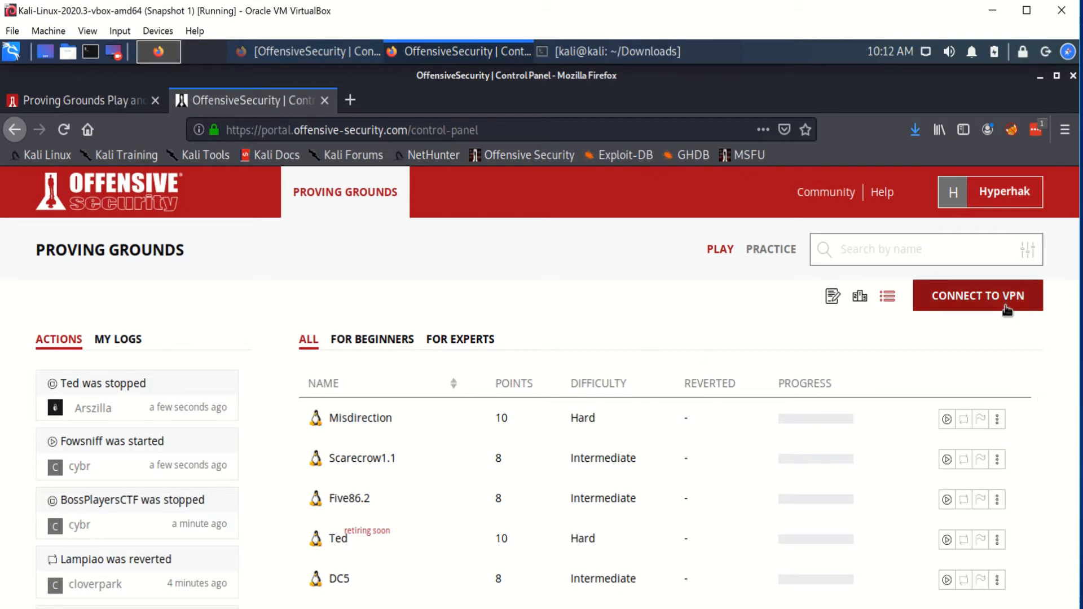
Step: Download the VPN pack via CONNECT TO VPN and save vpn_config.ovpn to disk
click(977, 295)
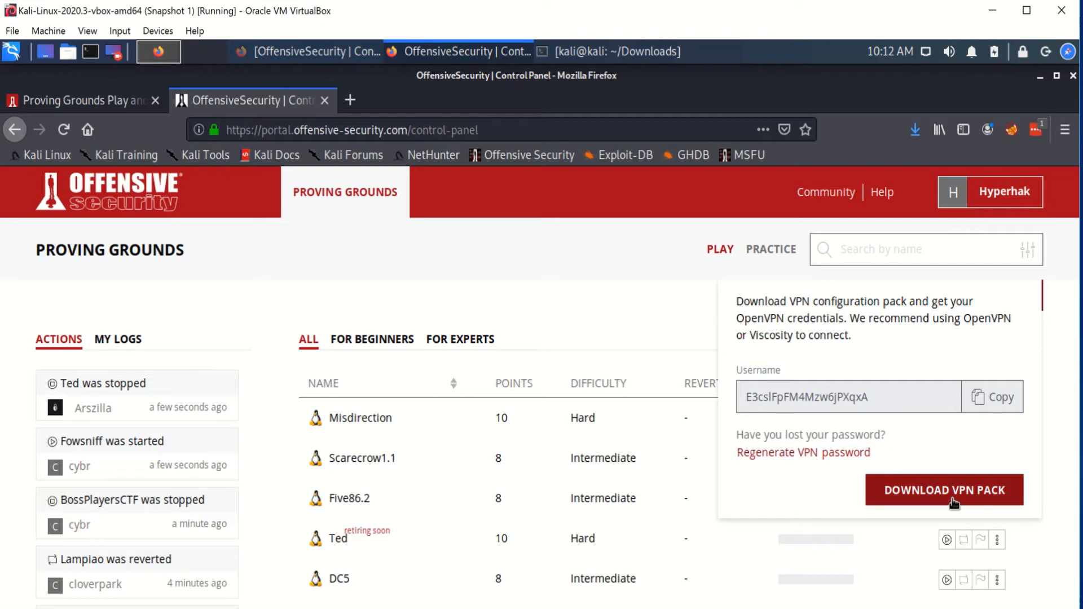
click(945, 489)
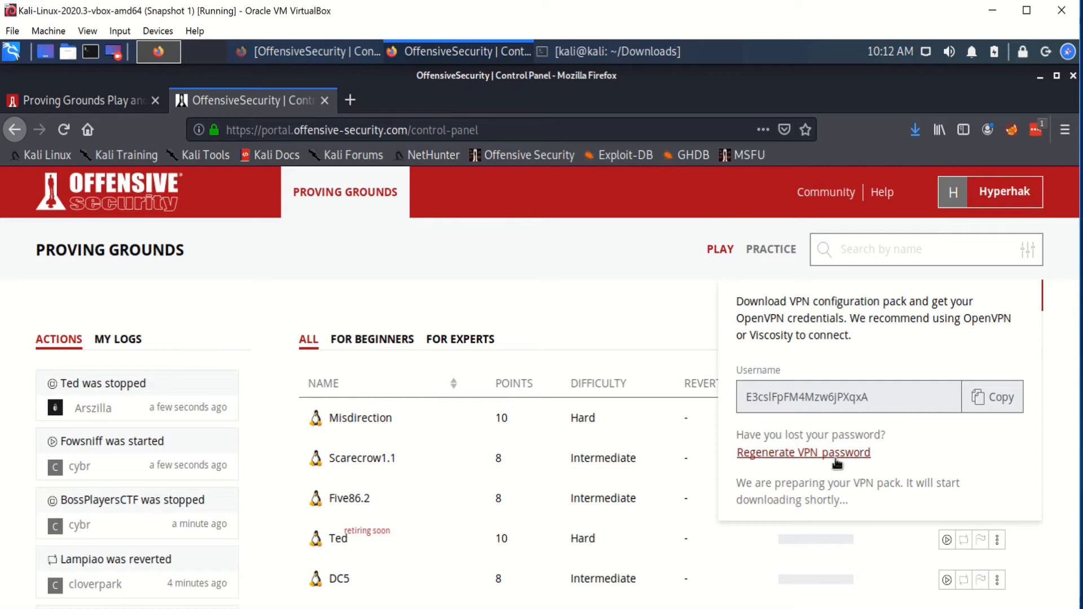
click(803, 452)
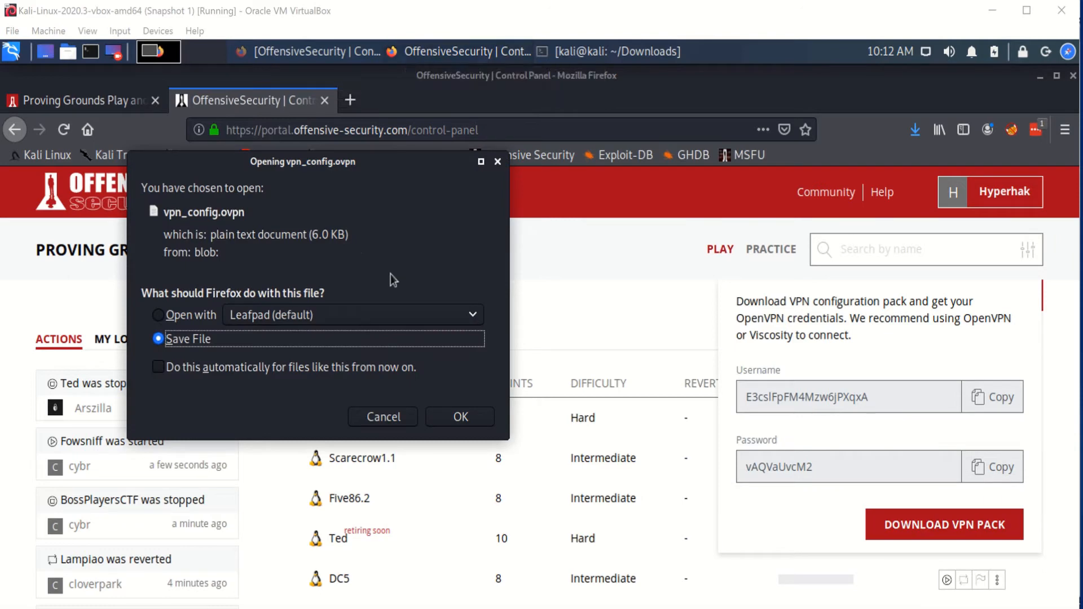
mouse_move(430, 387)
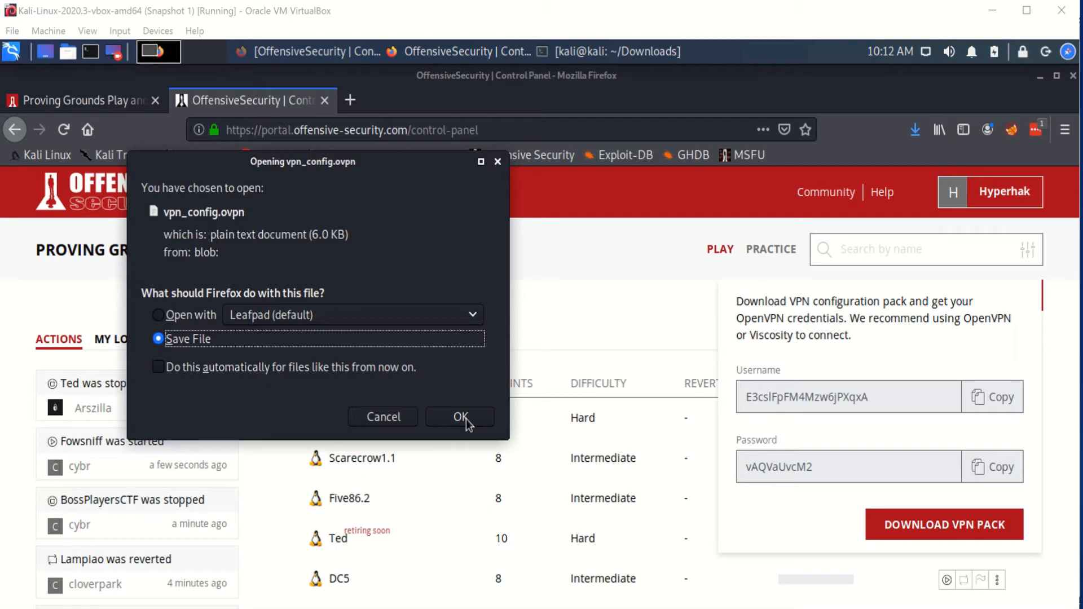
click(459, 416)
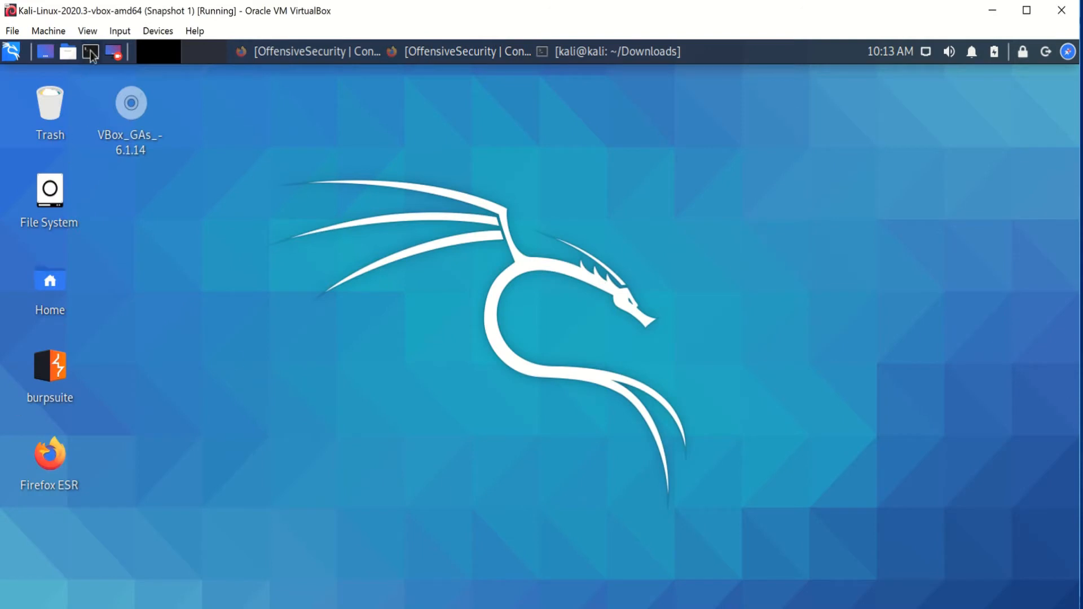
Step: Start a new QTerminal and change directory into ~/Downloads
click(90, 51)
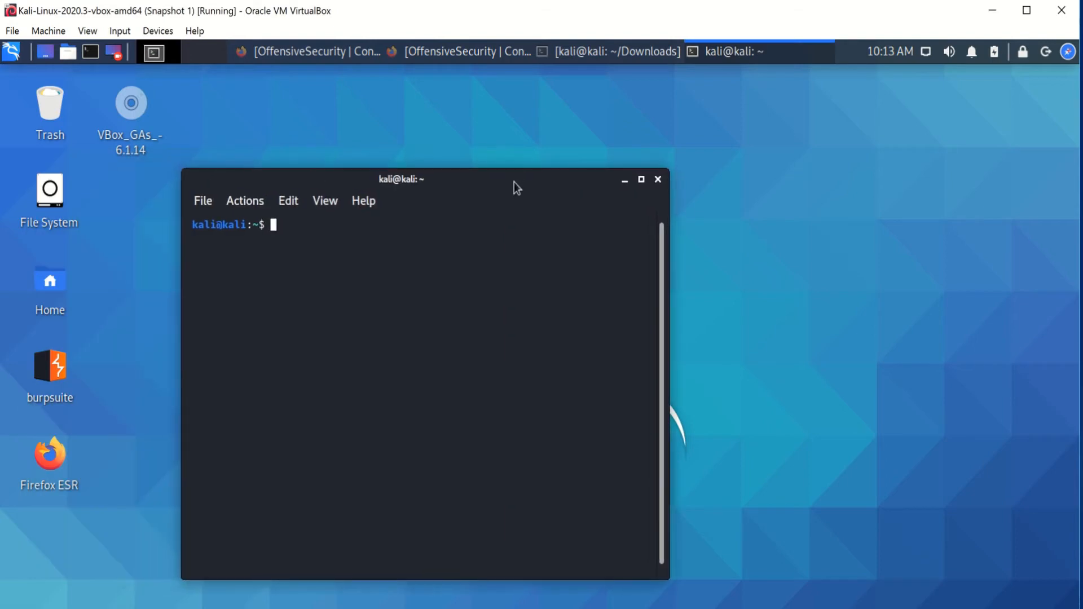
text(cd D)
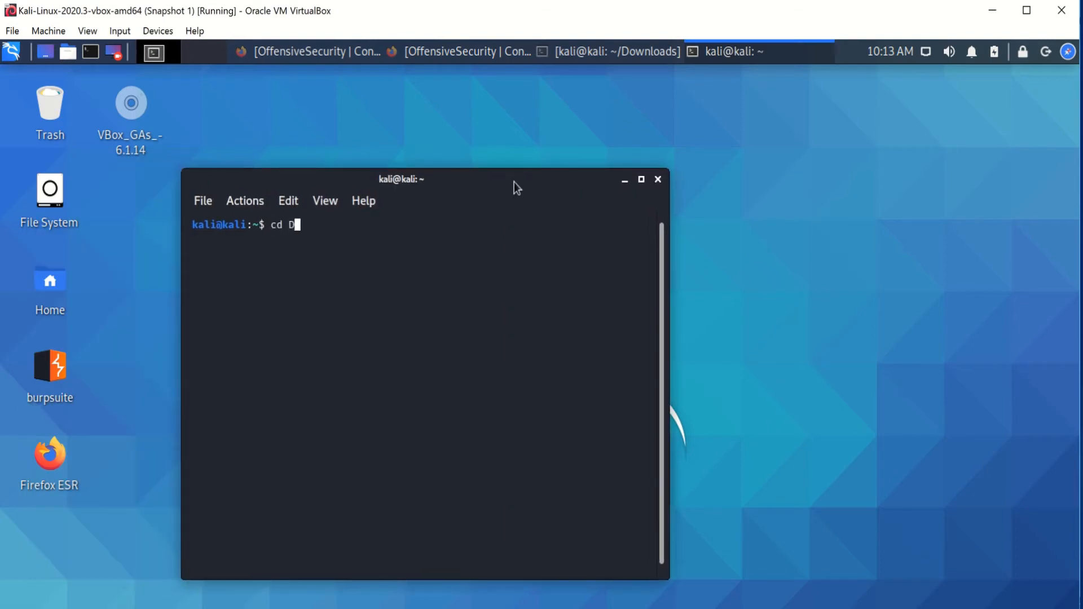
text(o)
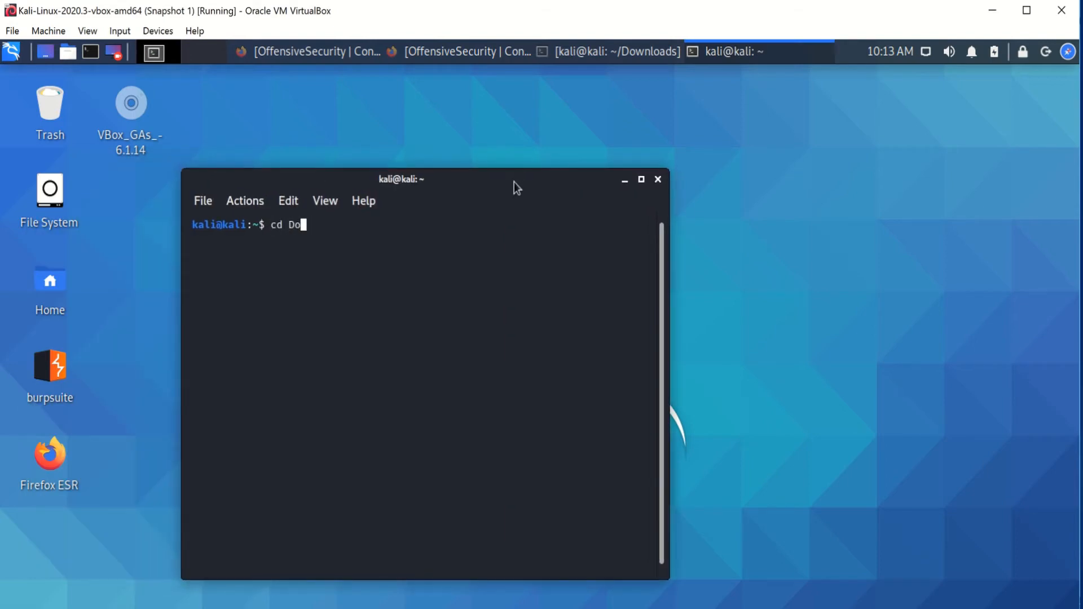
text(wnla)
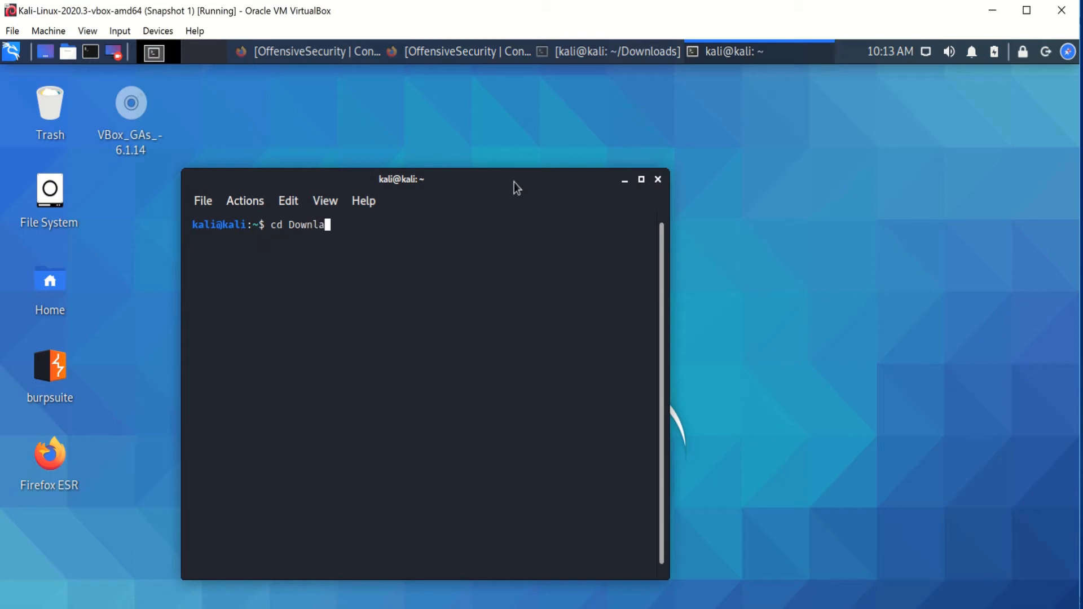
key(BackSpace)
text(oads/)
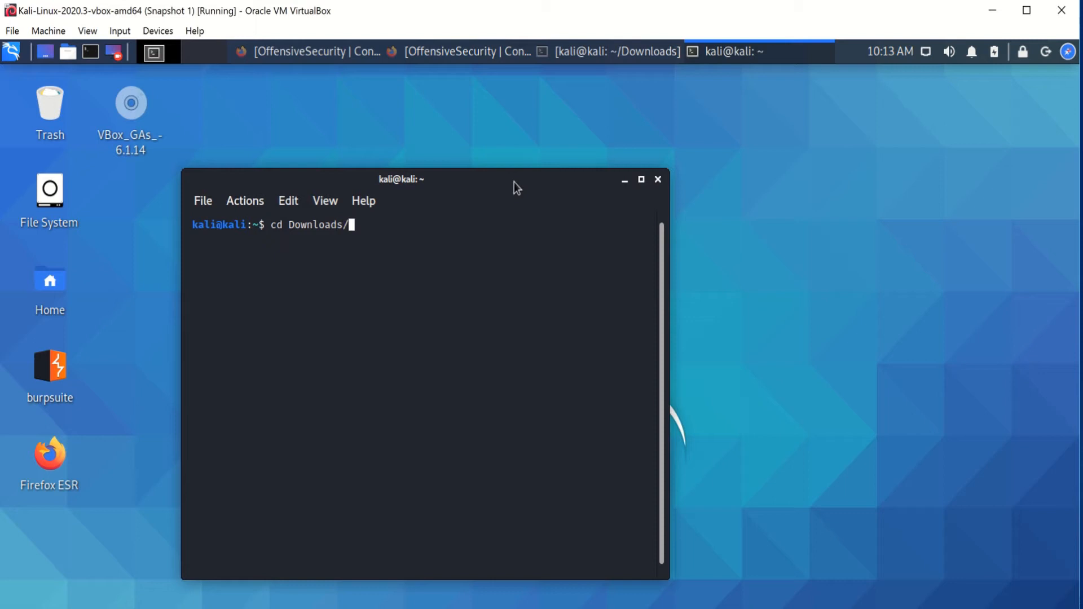
key(Return)
text(ls)
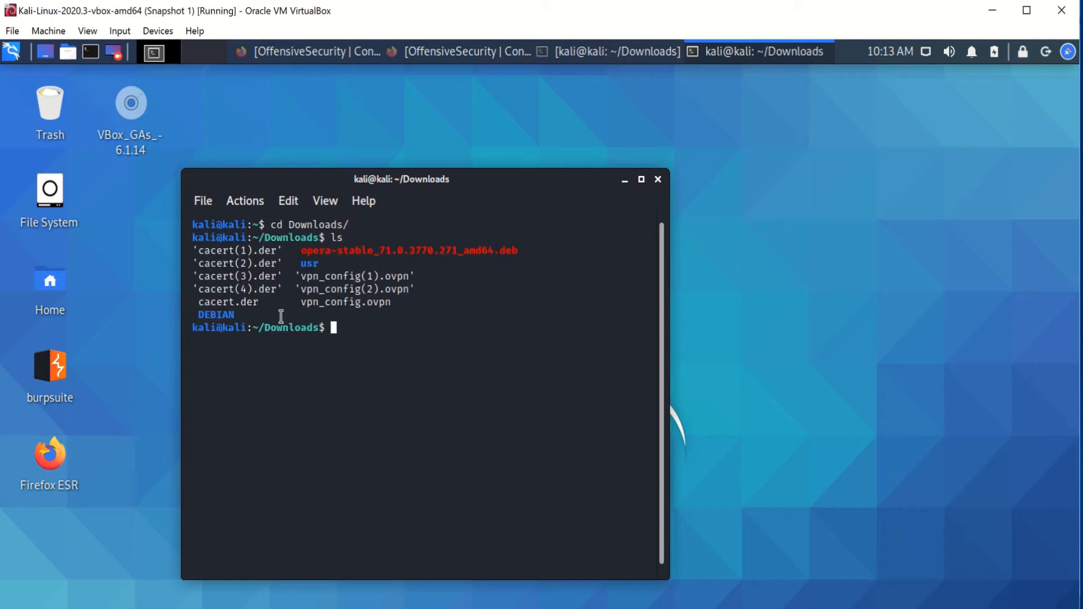
mouse_move(398, 298)
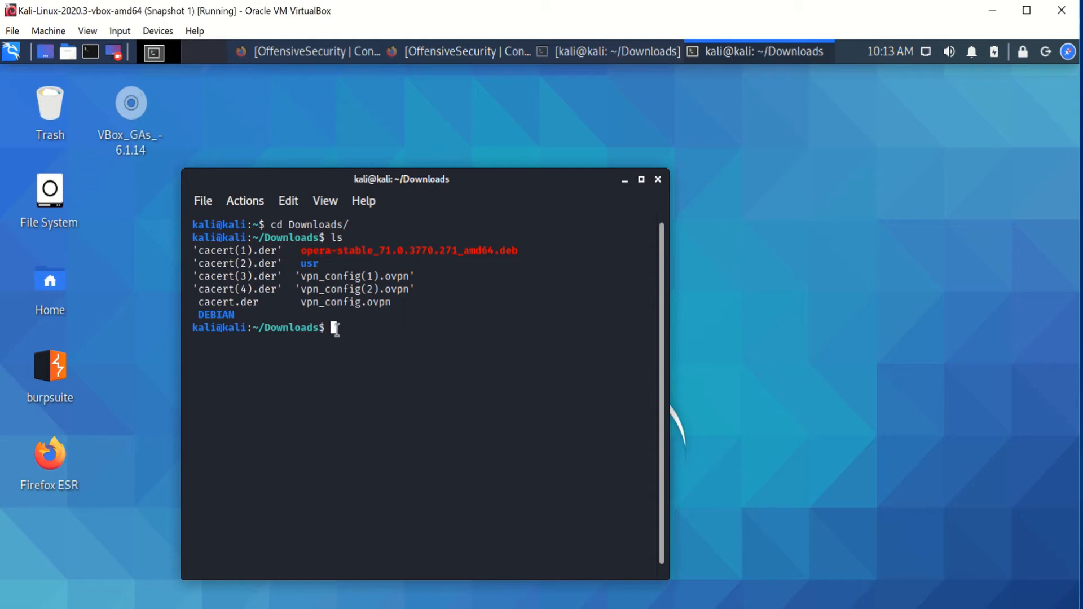
Step: Run 'sudo openvpn vpn_config.ovpn' to start the Proving Grounds VPN connection
text(sudo o)
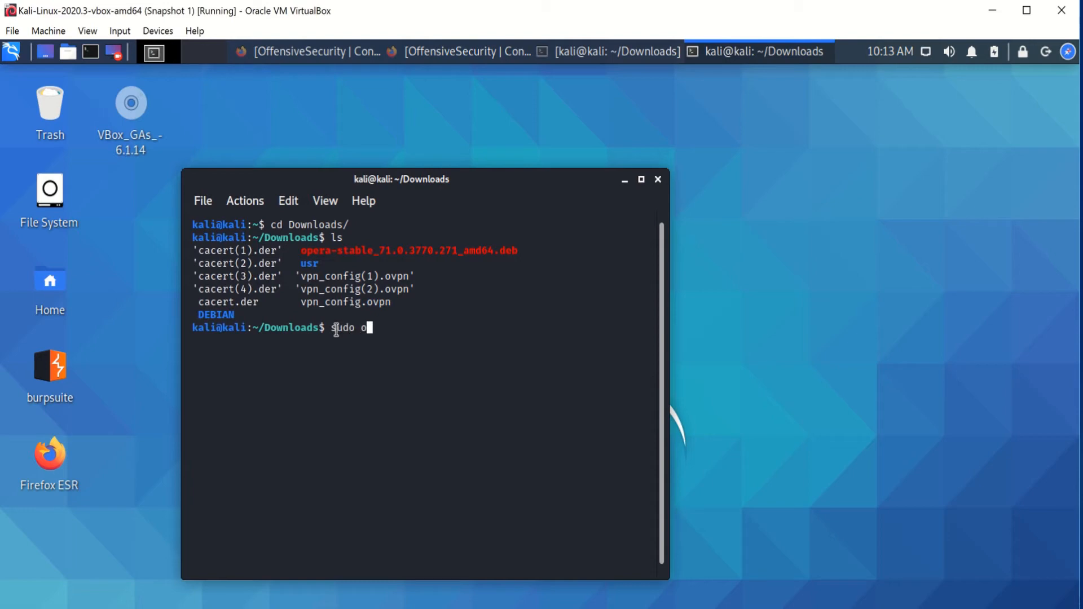
text(penvpn)
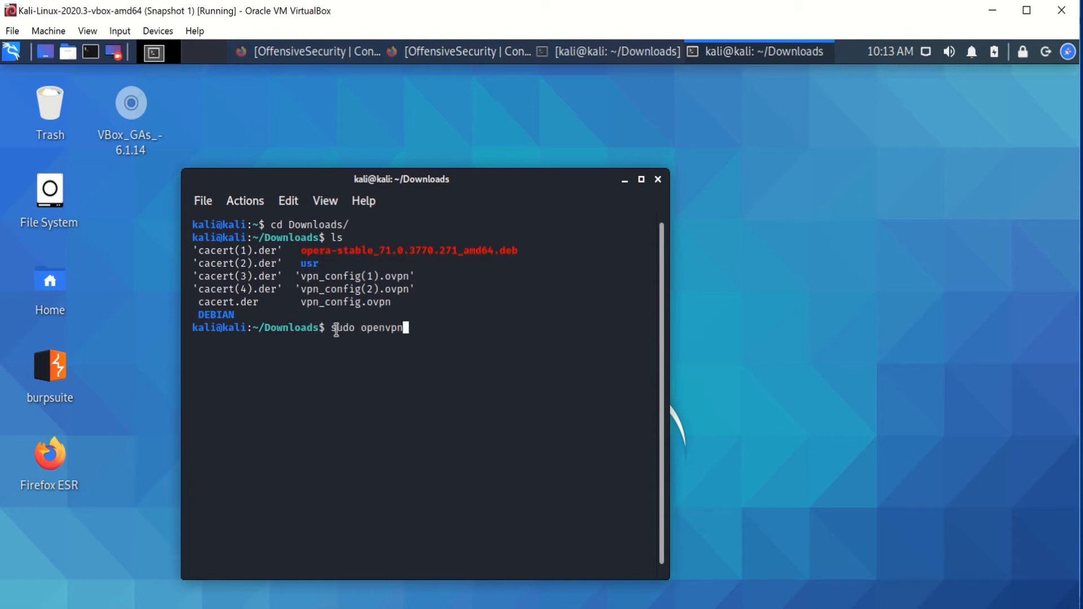
text(v)
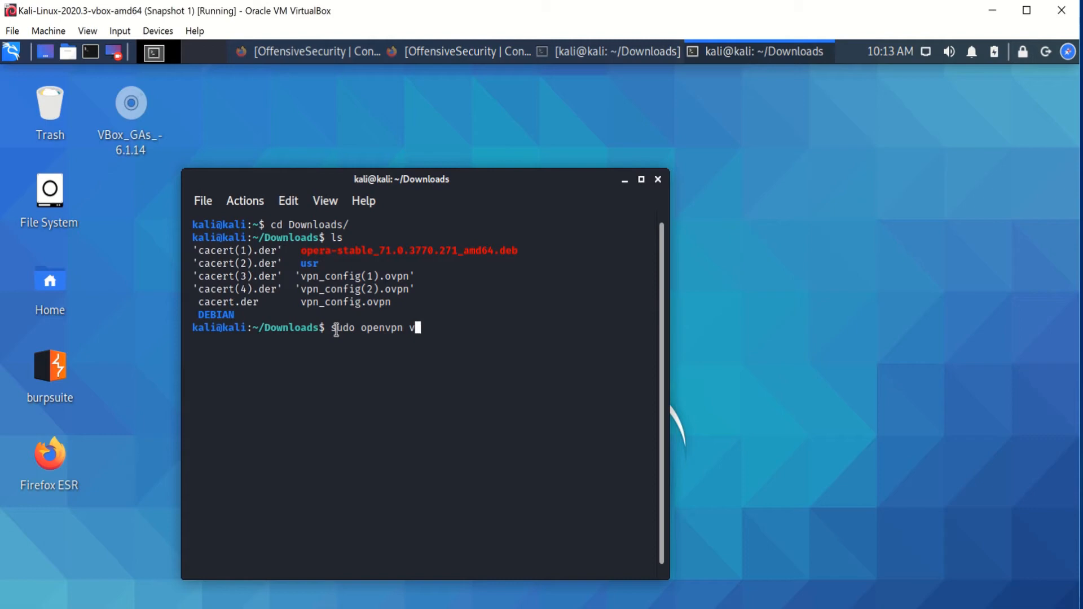
text(pn_config)
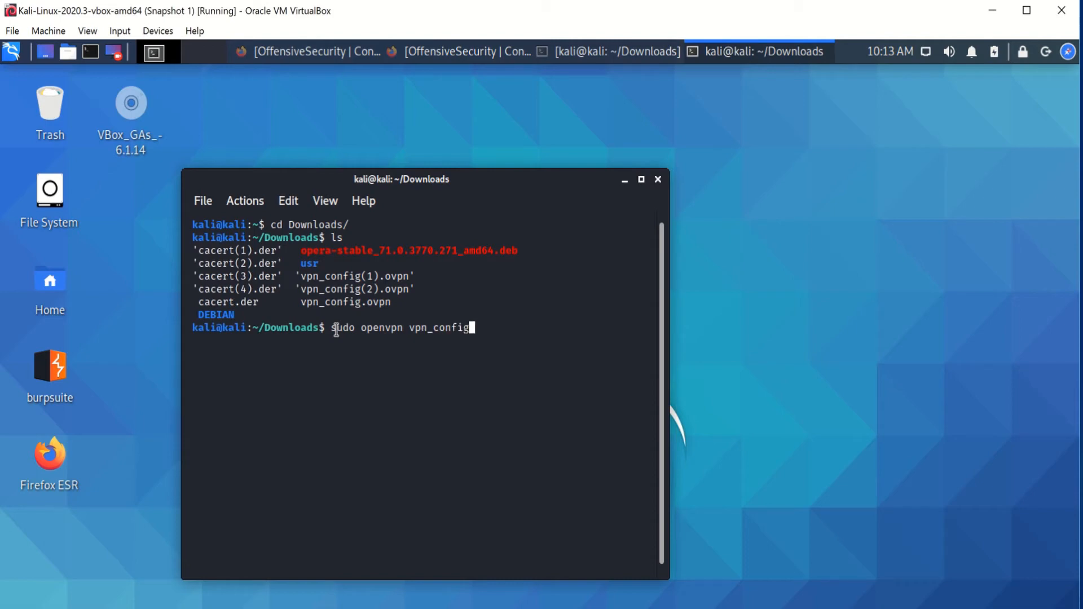
text(.)
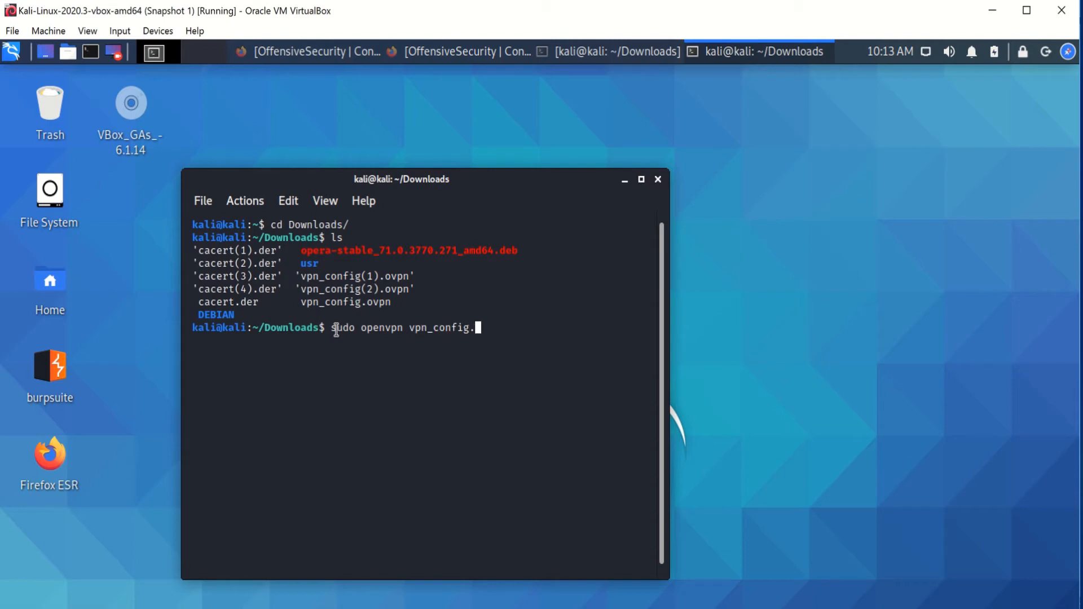
text(ovpn)
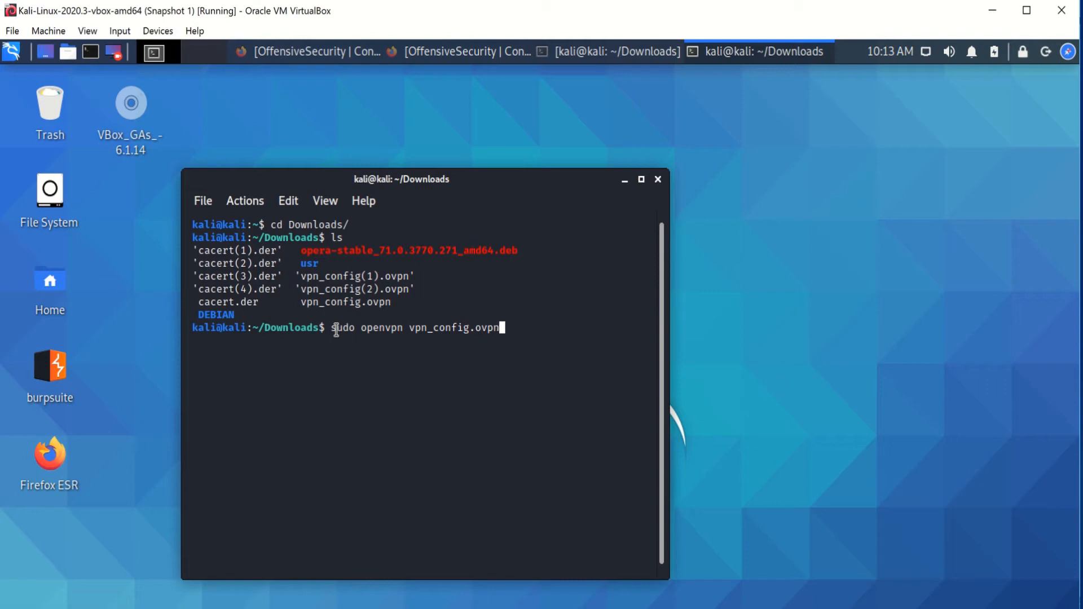
key(Return)
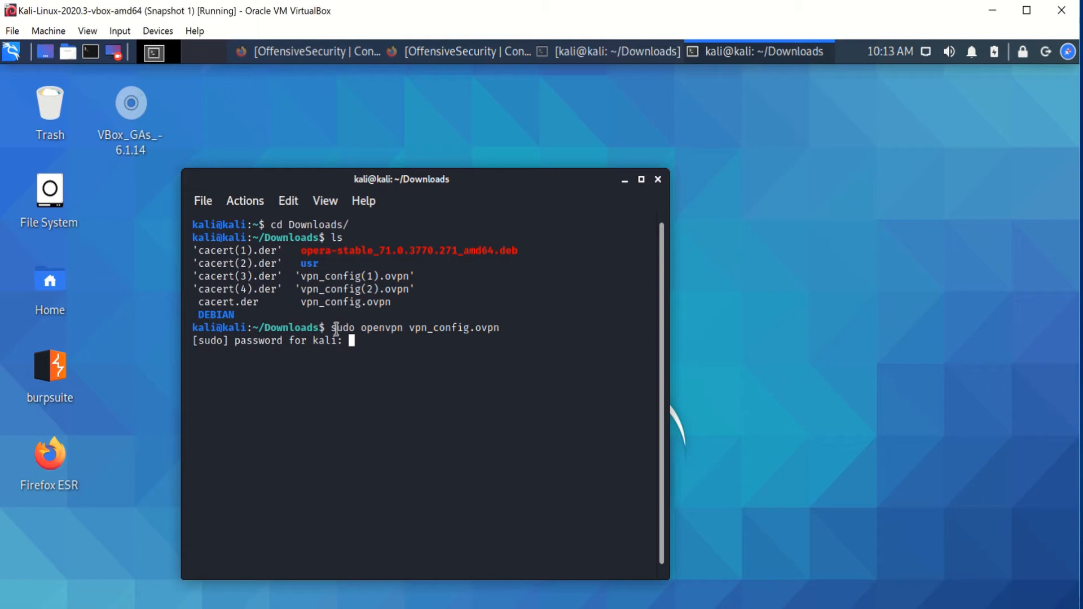
Step: Submit the sudo password and paste in the VPN username at the auth prompt
key(Return)
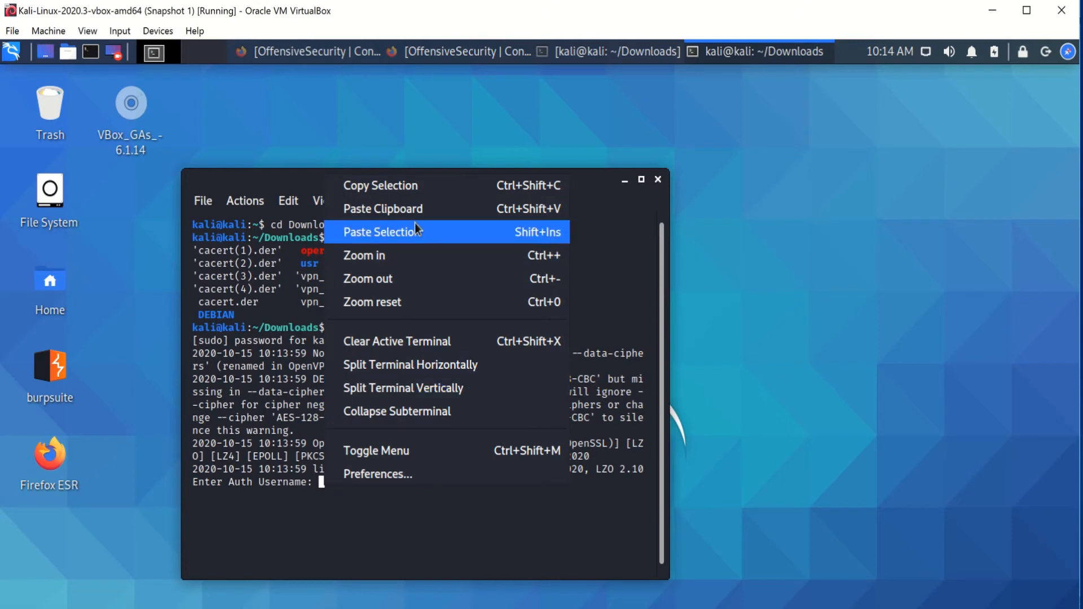
click(380, 231)
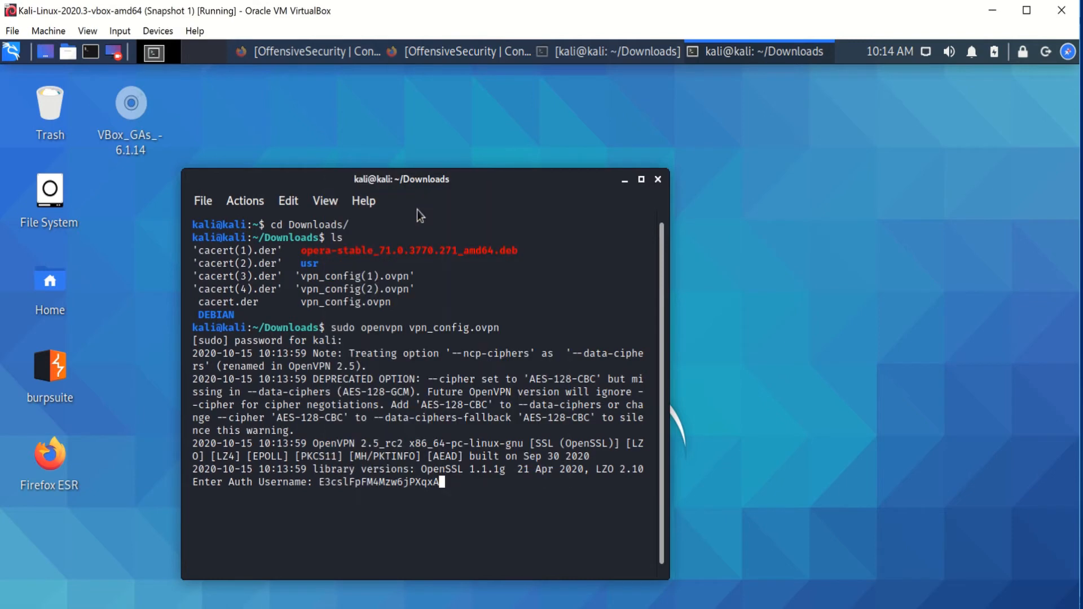
mouse_move(425, 235)
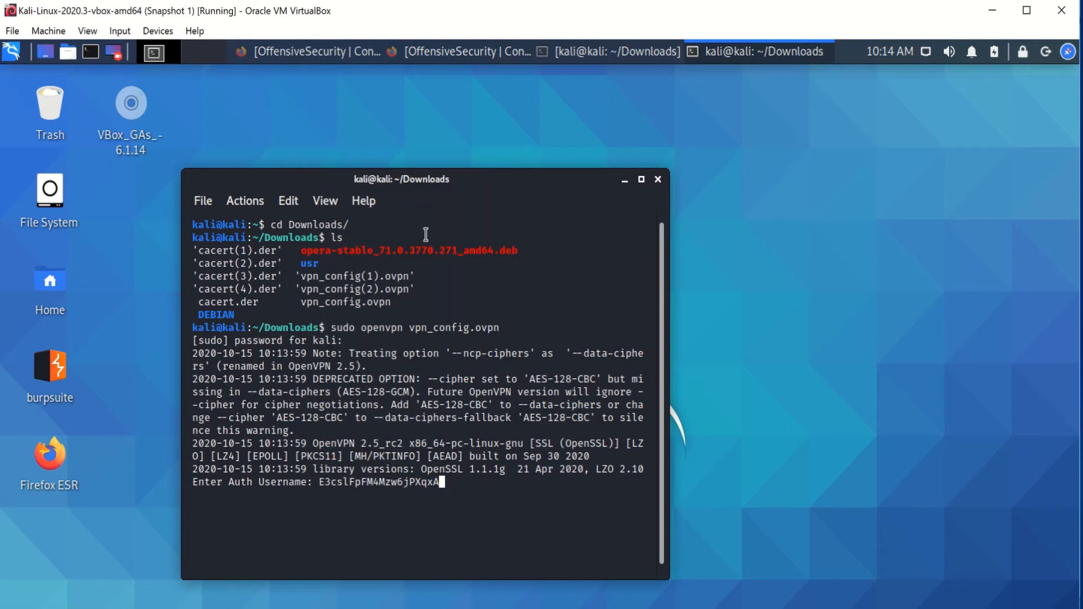
key(Return)
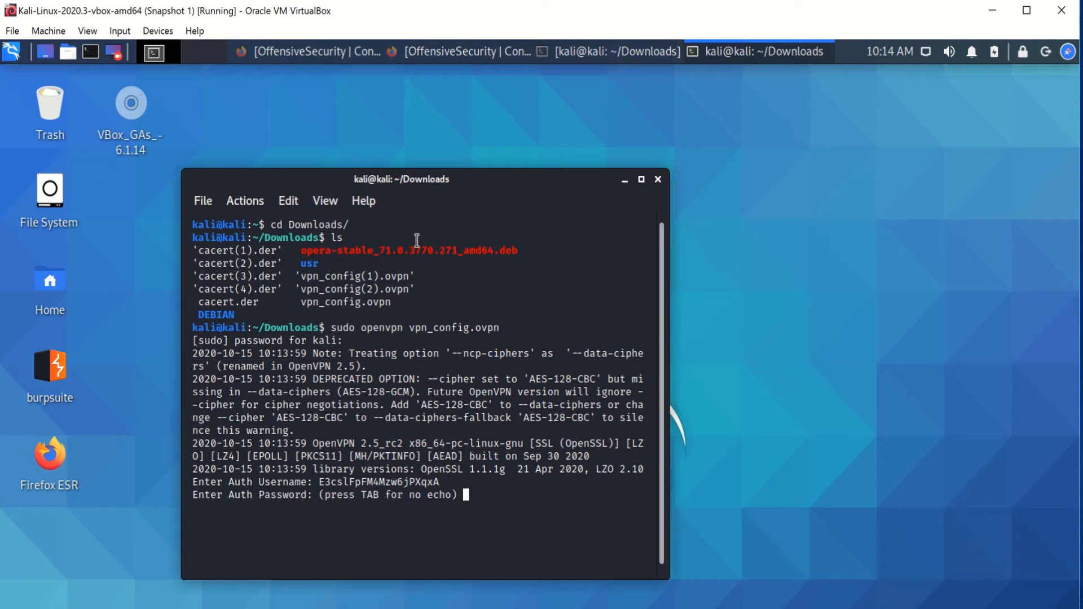
mouse_move(359, 125)
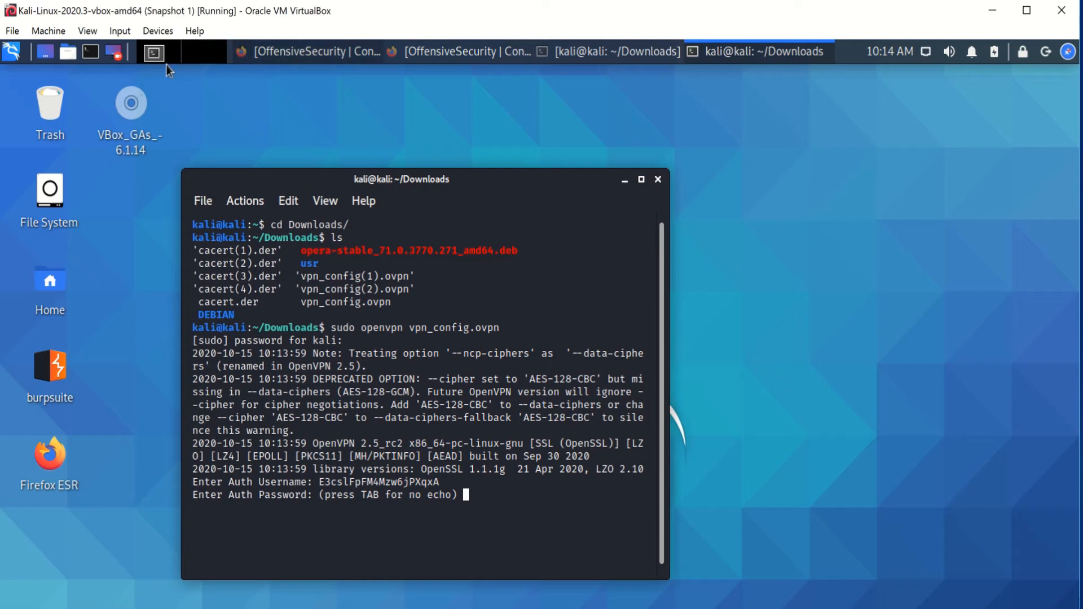
mouse_move(311, 51)
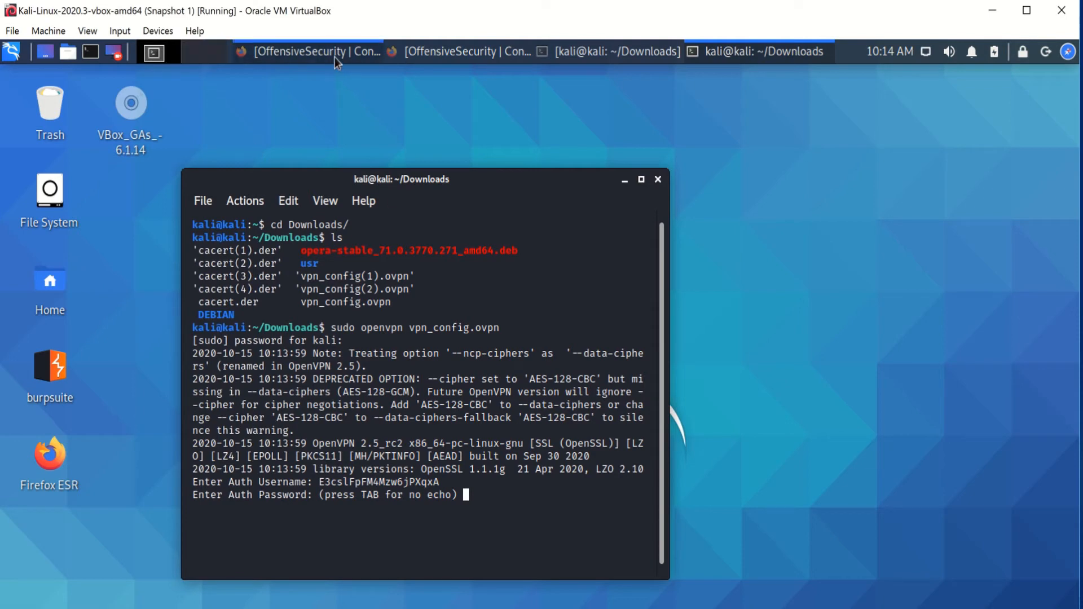
Step: Copy the VPN password from the control panel and submit it to OpenVPN
click(315, 51)
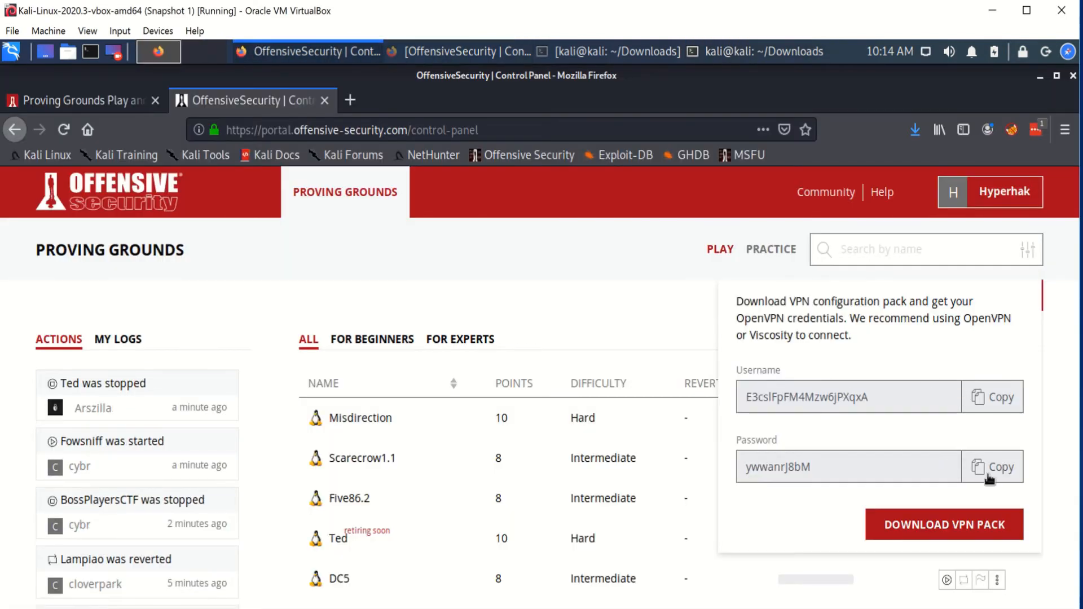
mouse_move(425, 87)
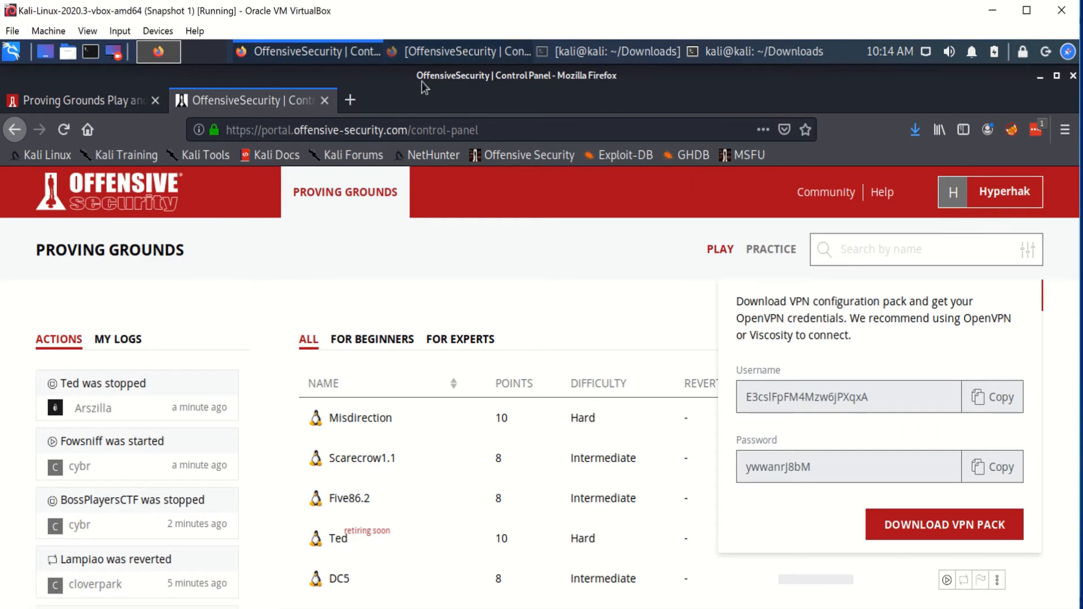
click(617, 51)
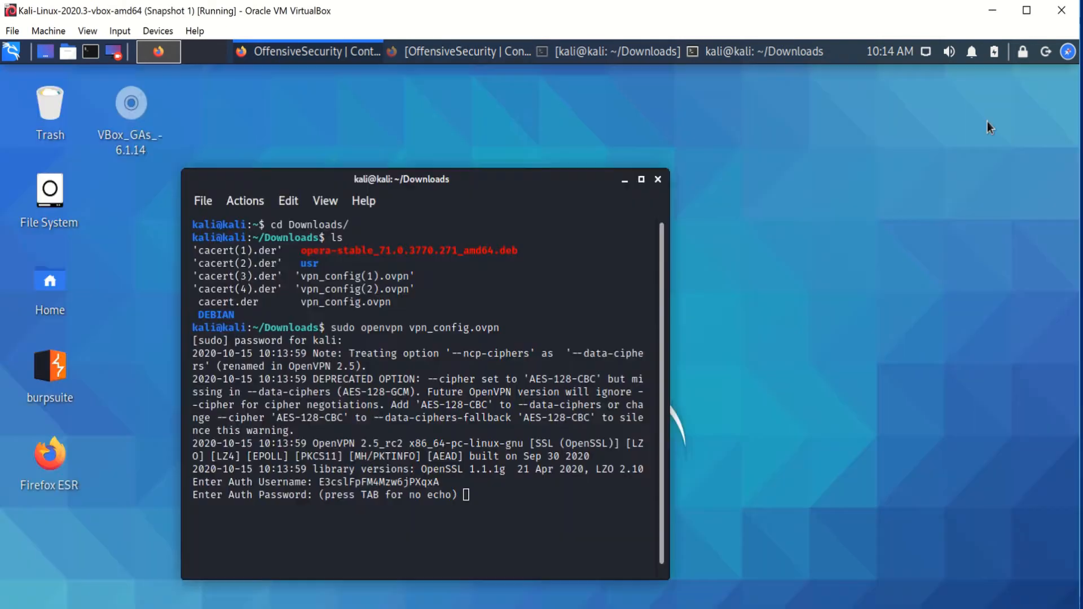
right_click(469, 494)
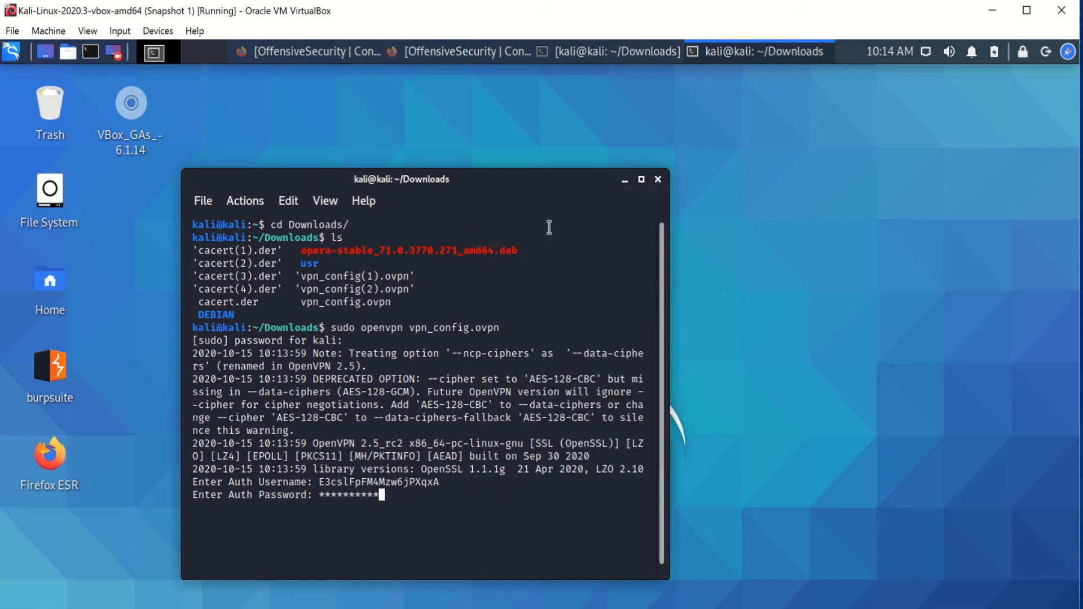
key(Return)
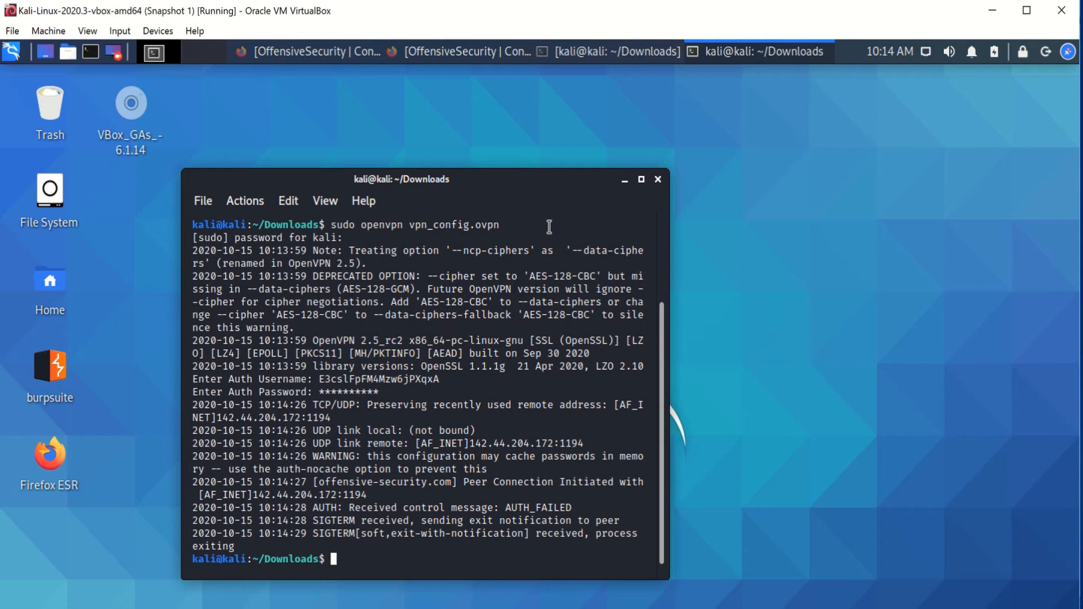
mouse_move(402, 110)
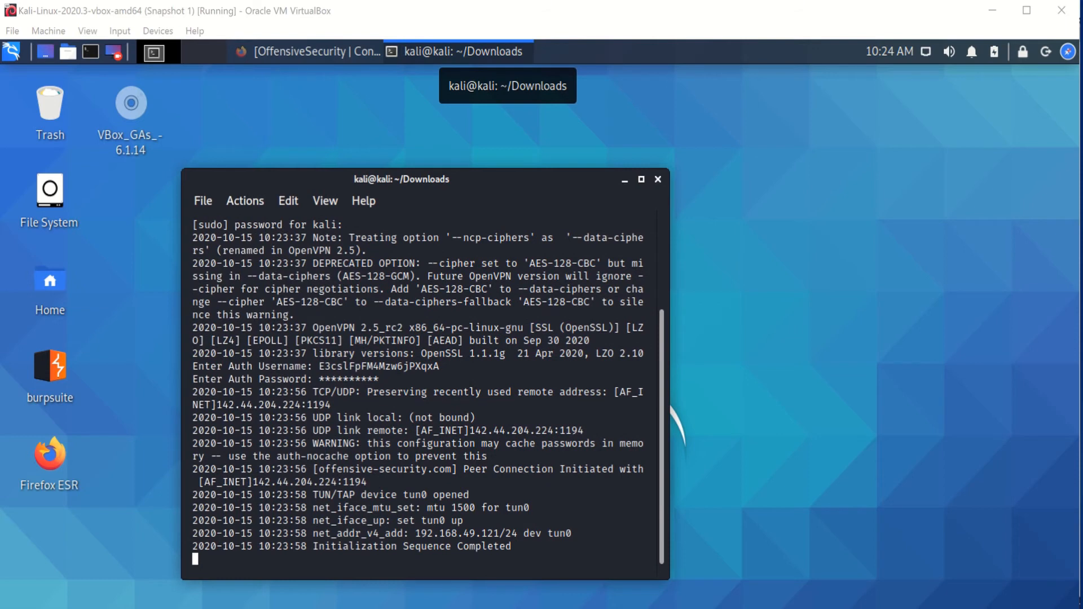
mouse_move(423, 364)
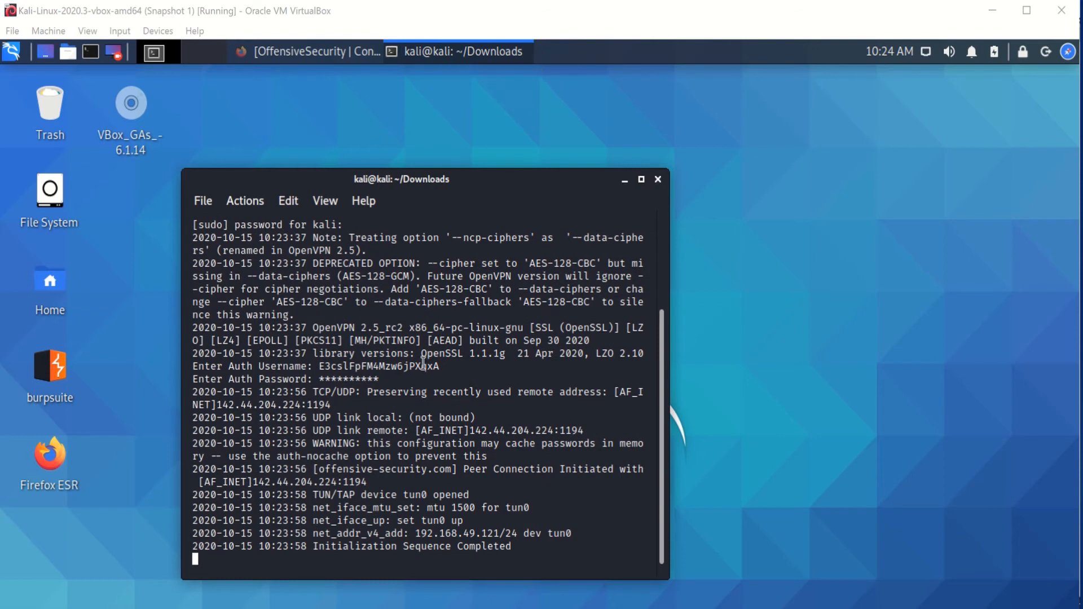
Step: Filter the control panel to beginner machines and start JISCTF
click(313, 50)
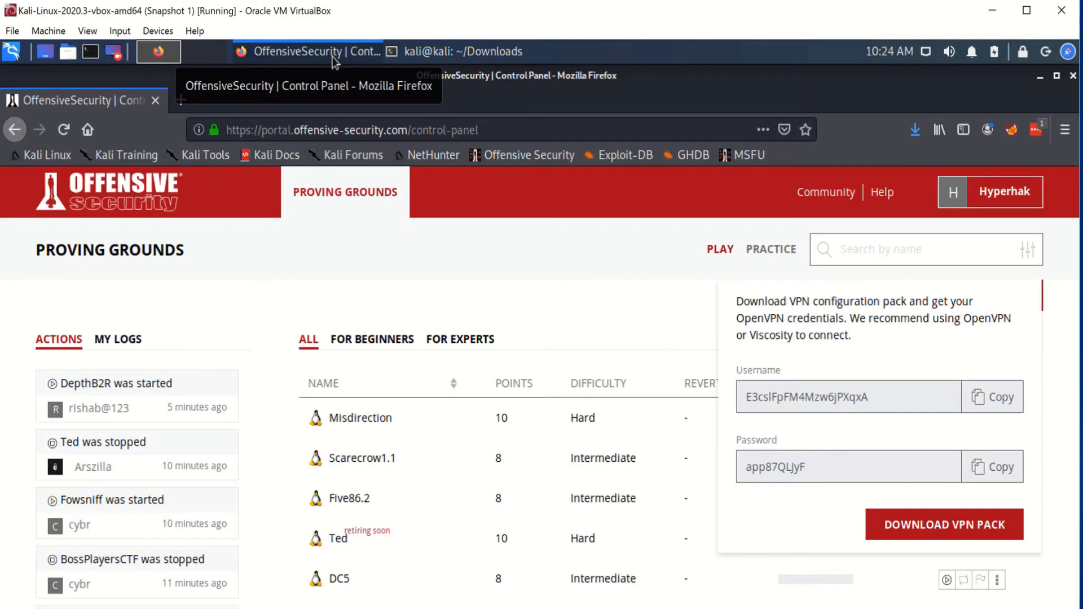
mouse_move(620, 331)
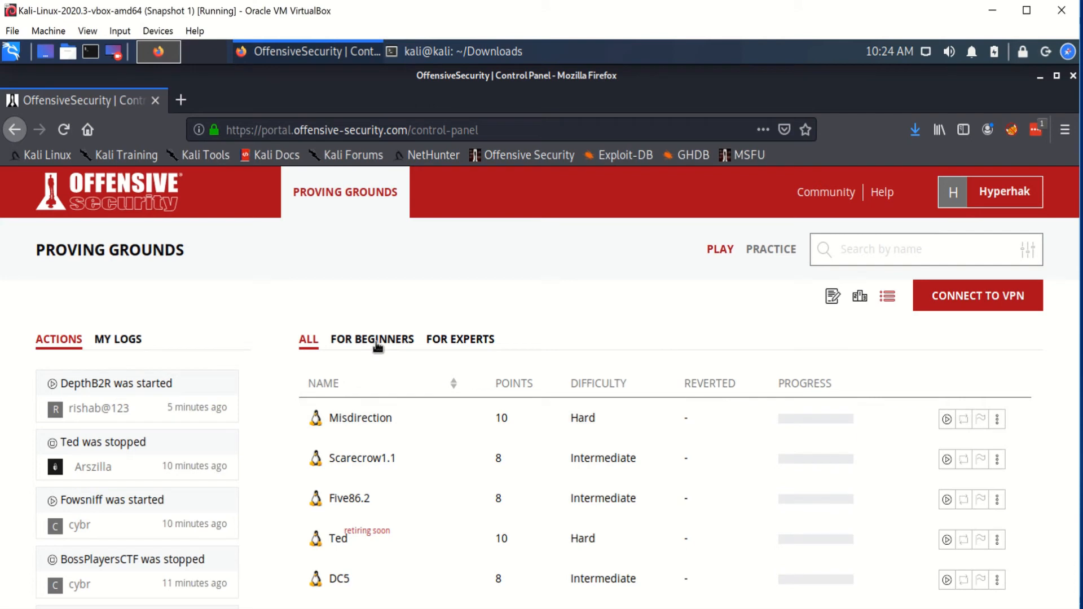
click(372, 339)
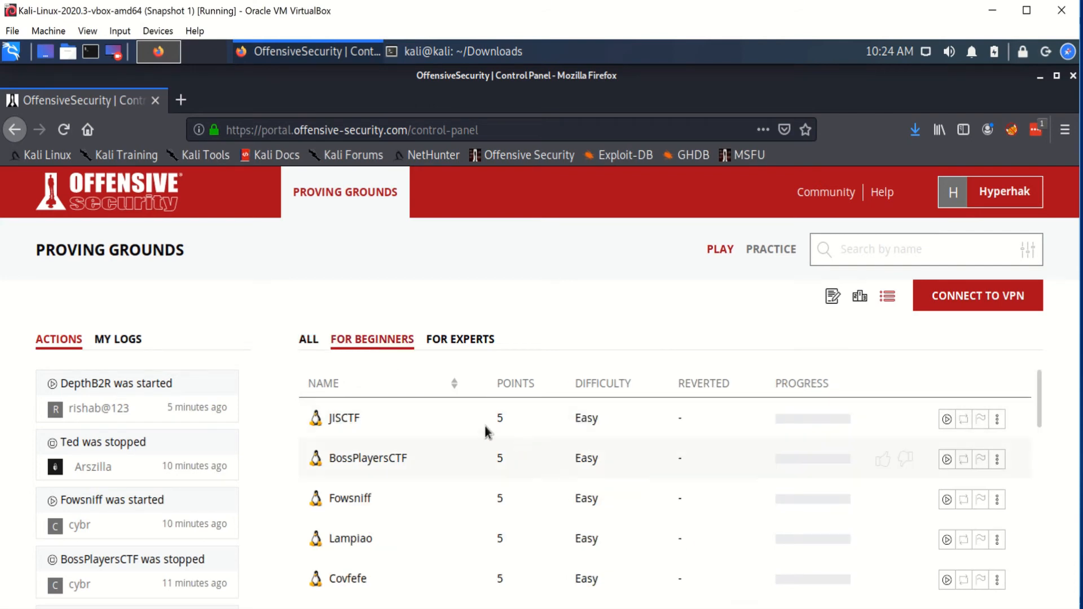
mouse_move(347, 442)
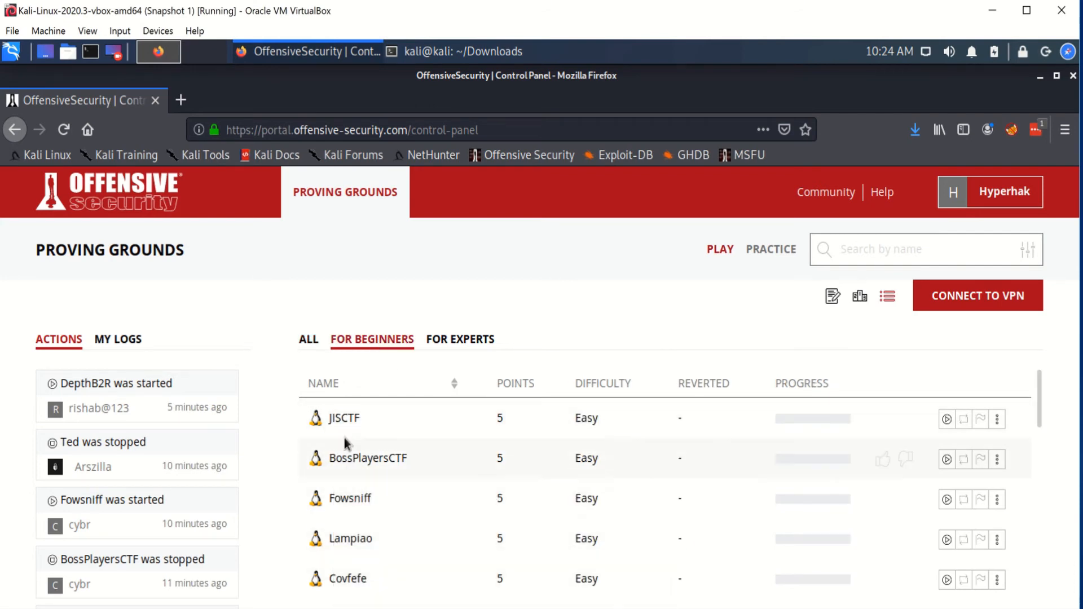
mouse_move(769, 454)
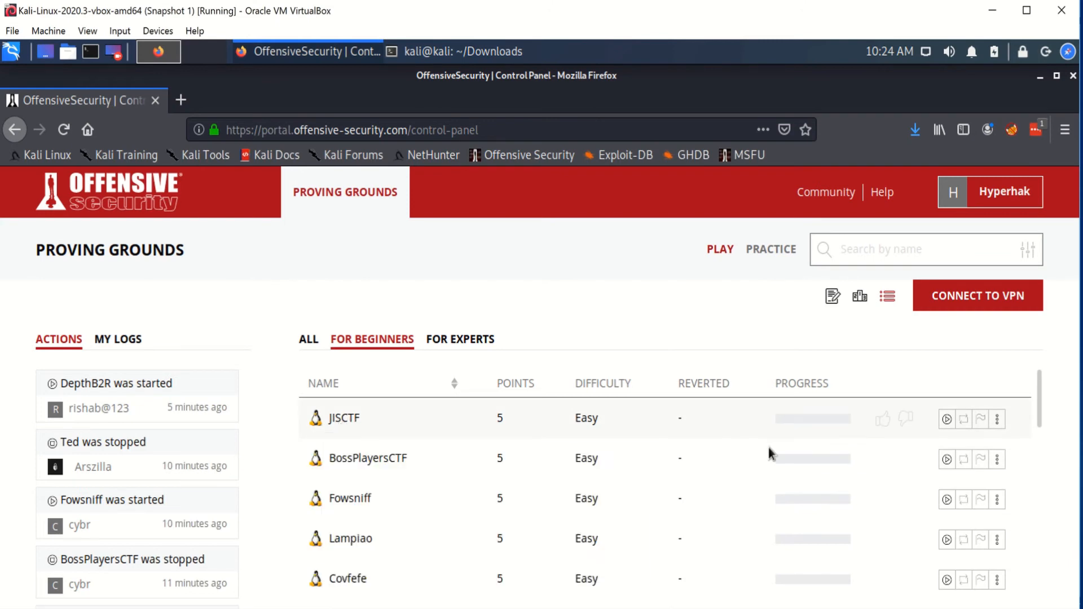
mouse_move(946, 421)
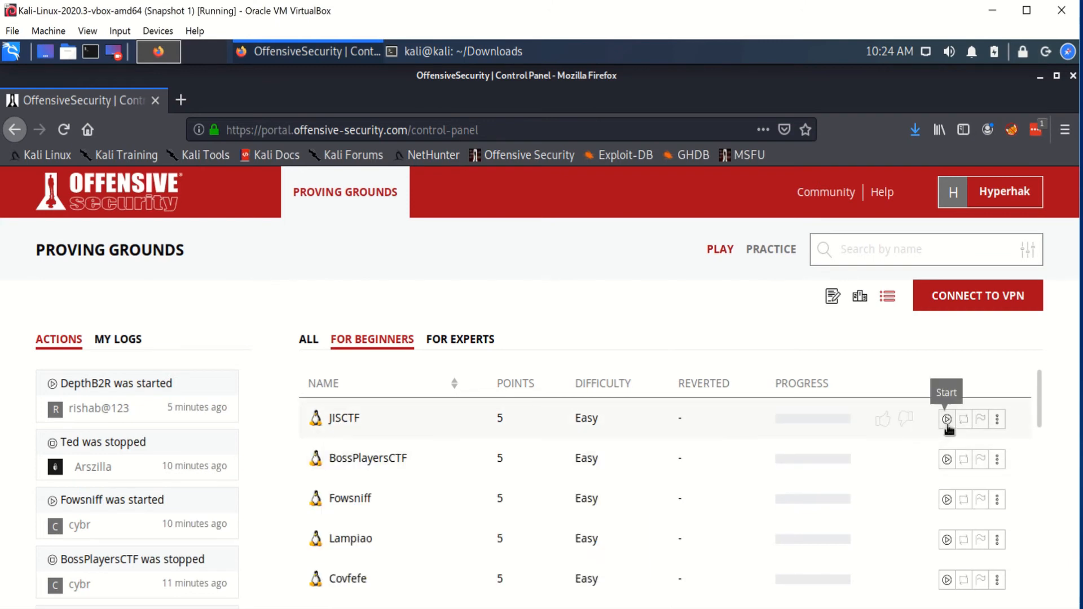
mouse_move(966, 427)
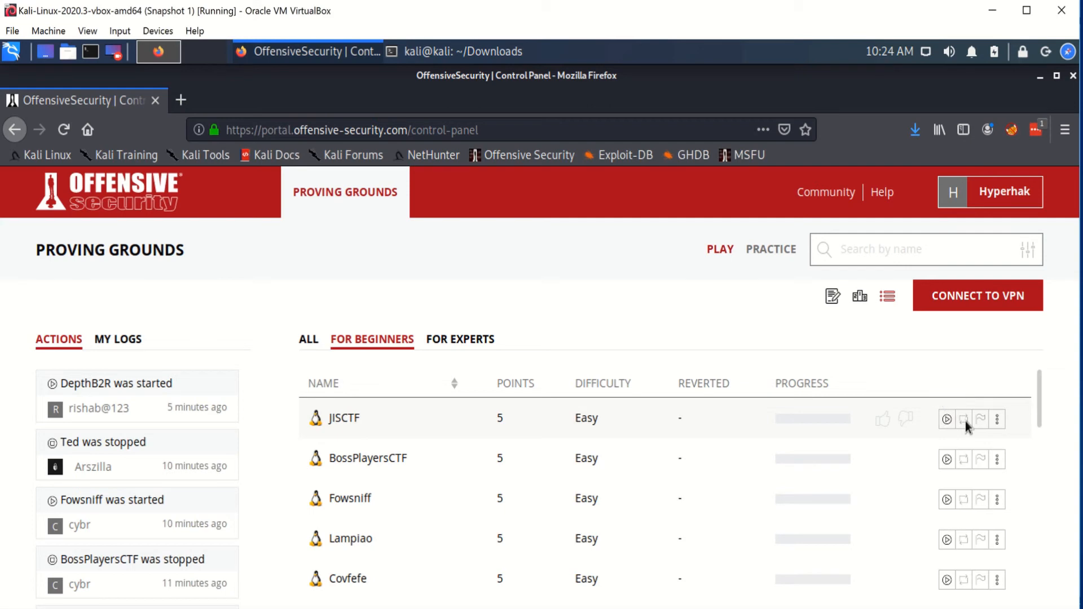
mouse_move(978, 426)
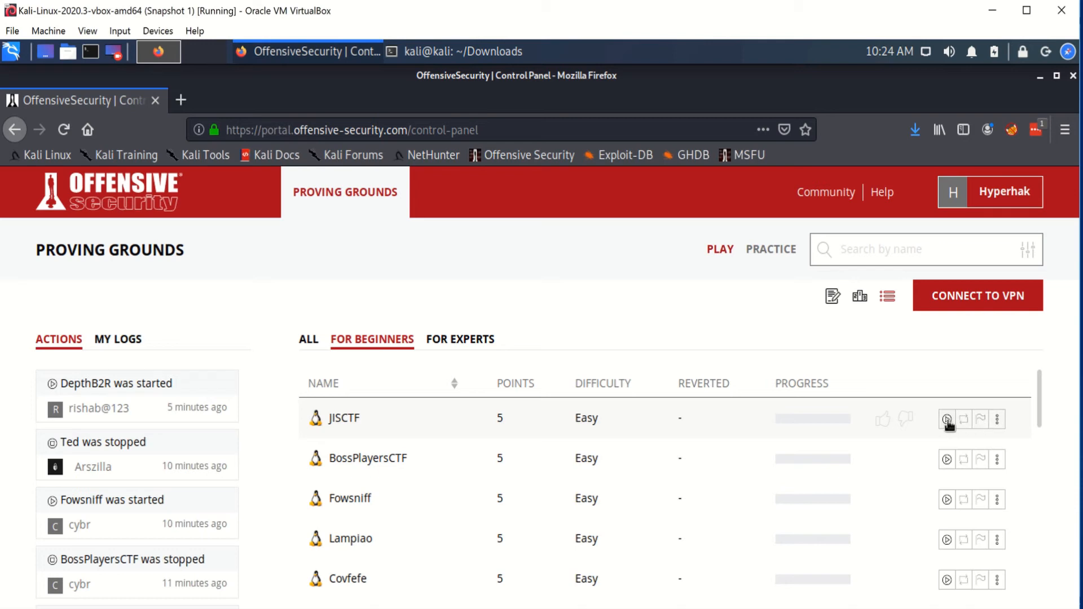
click(947, 419)
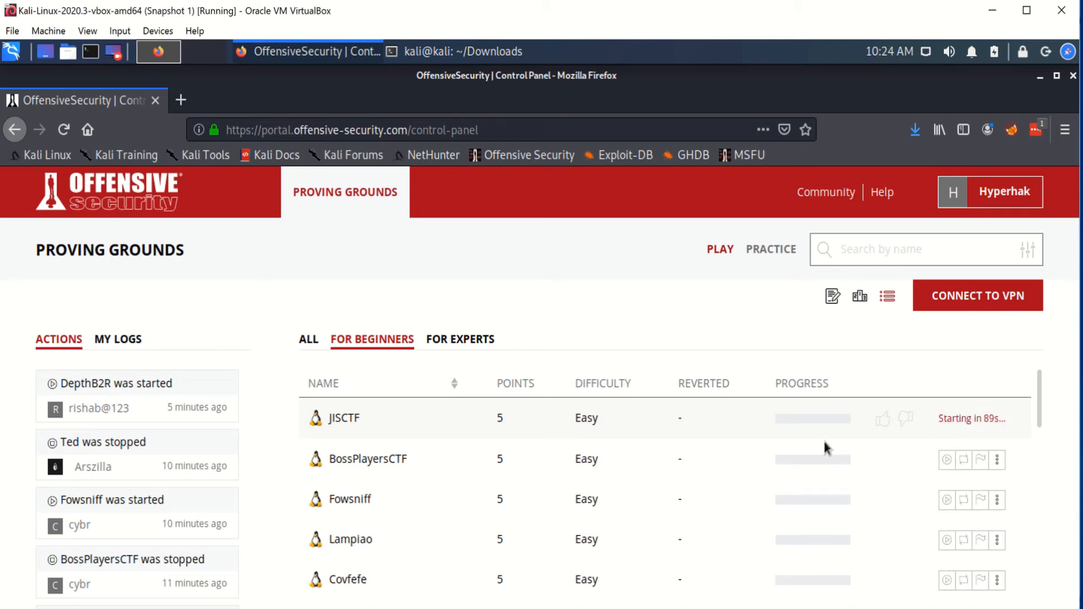
mouse_move(658, 390)
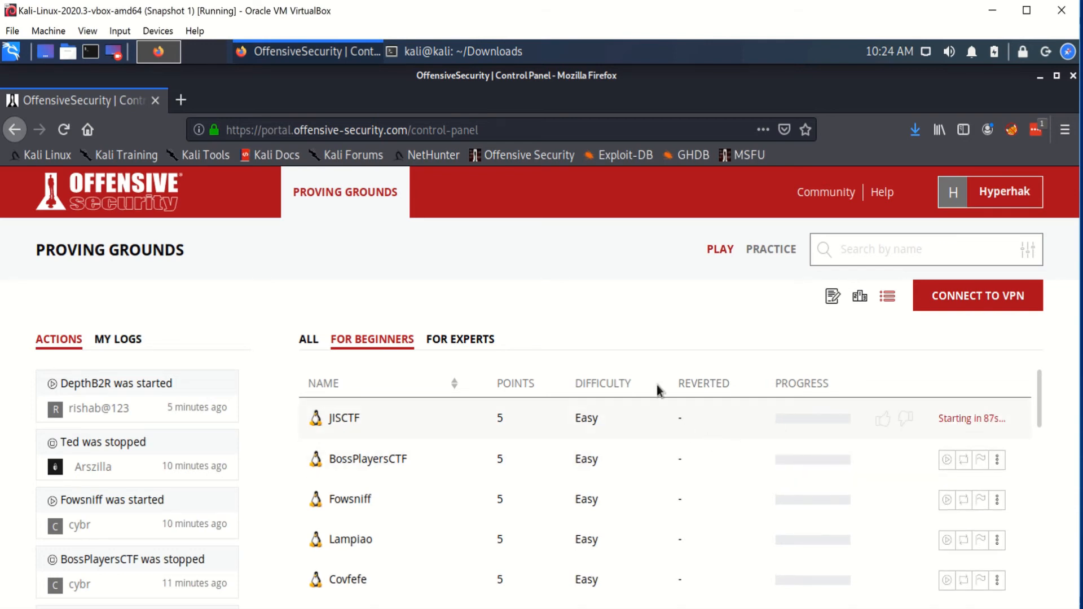
mouse_move(459, 51)
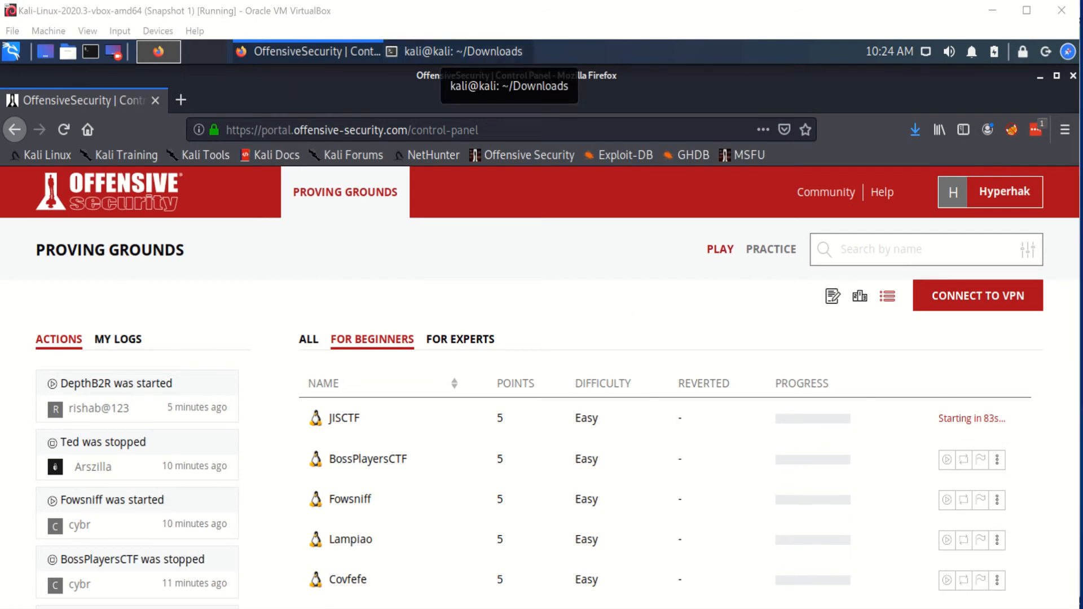
Step: Select and copy the running JISCTF machine's IP address 192.168.121.25
click(946, 418)
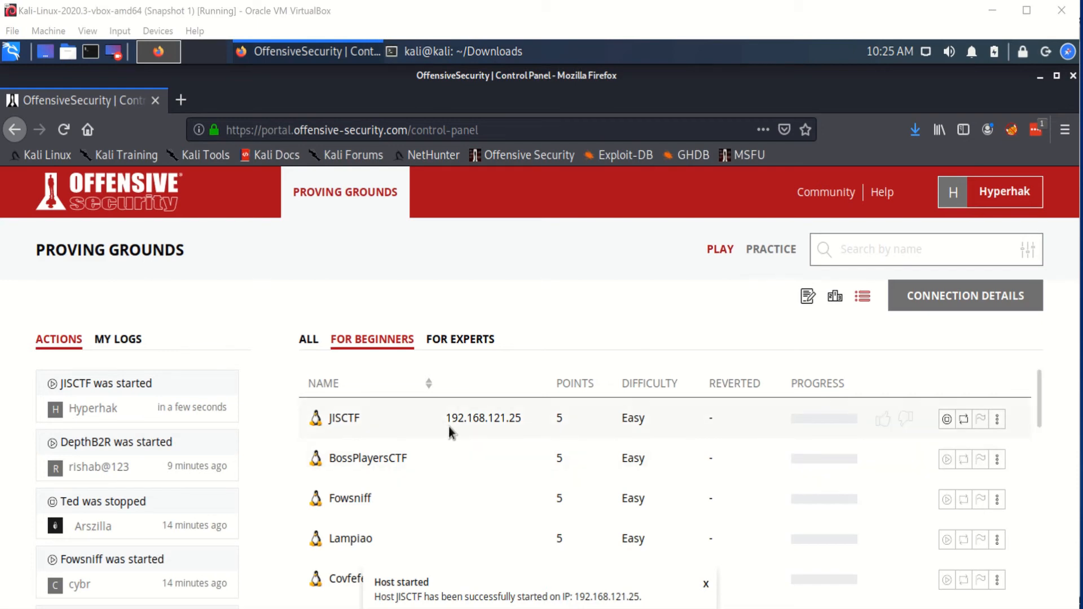
mouse_move(448, 421)
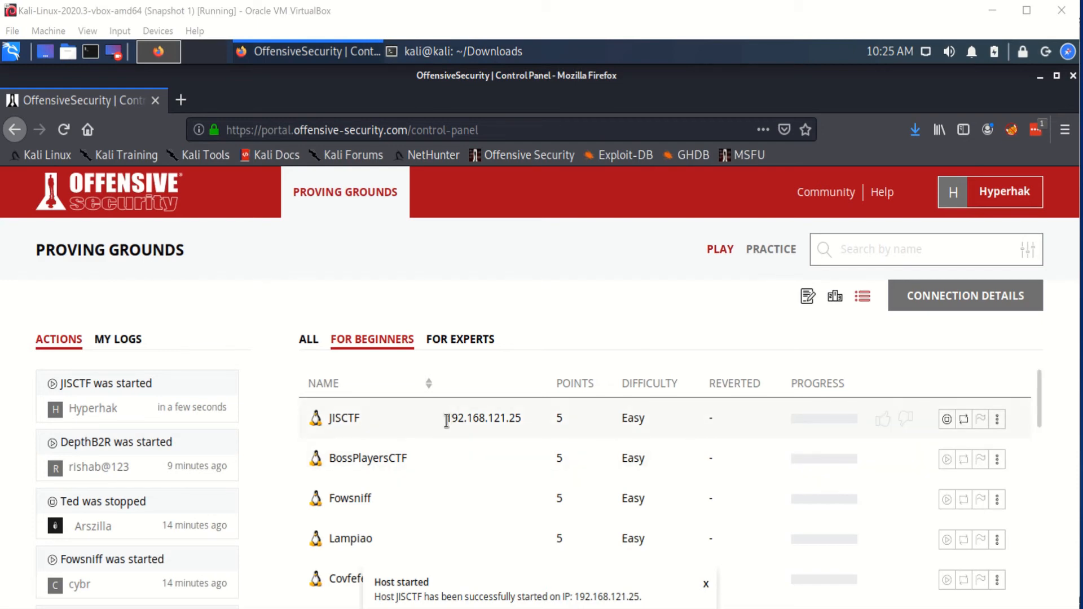
double_click(482, 418)
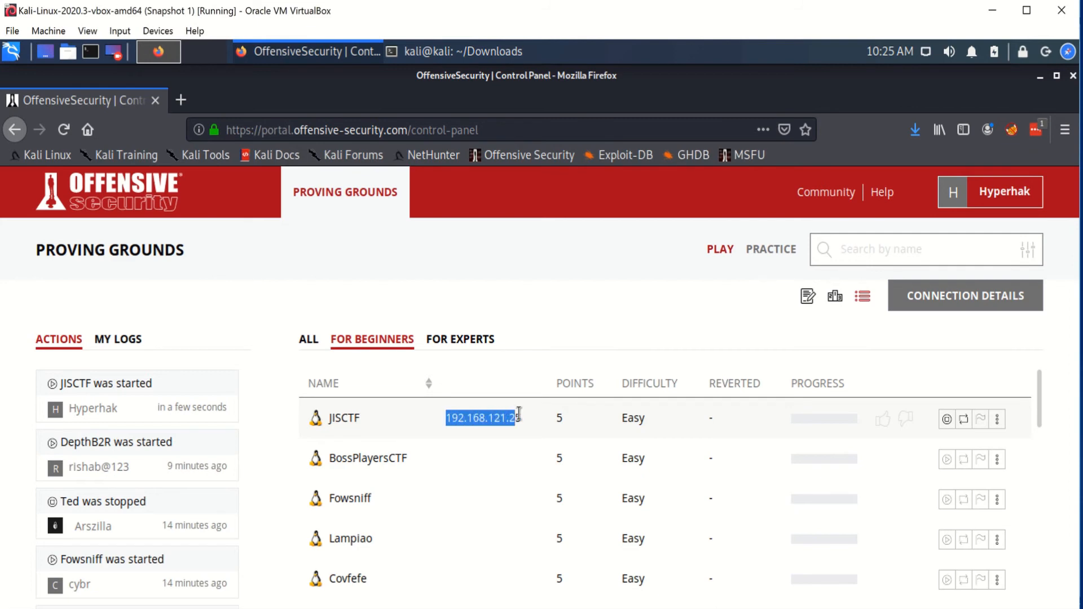
mouse_move(524, 421)
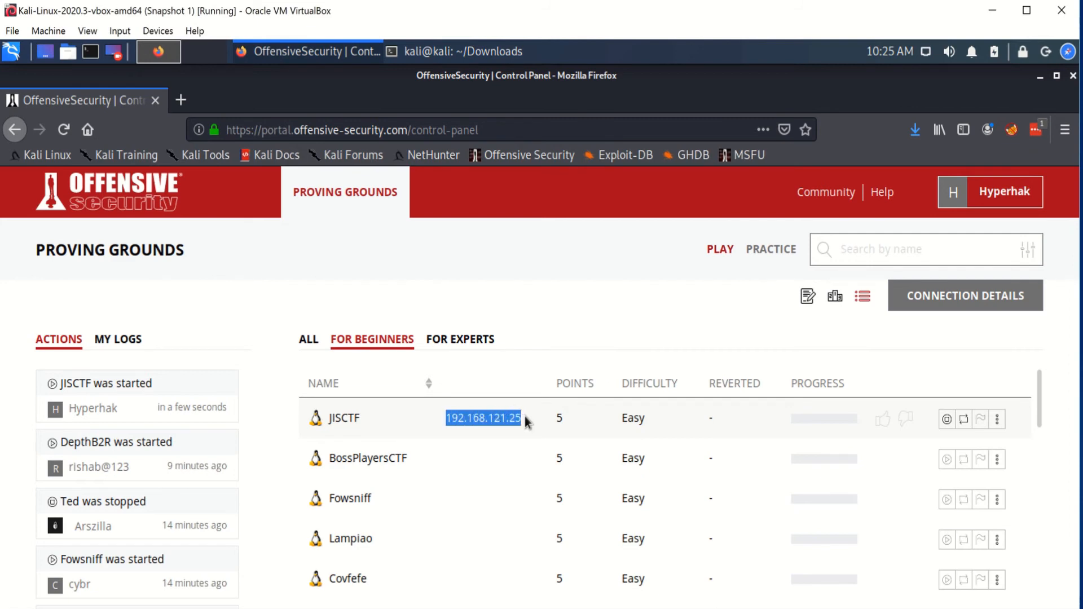
right_click(484, 417)
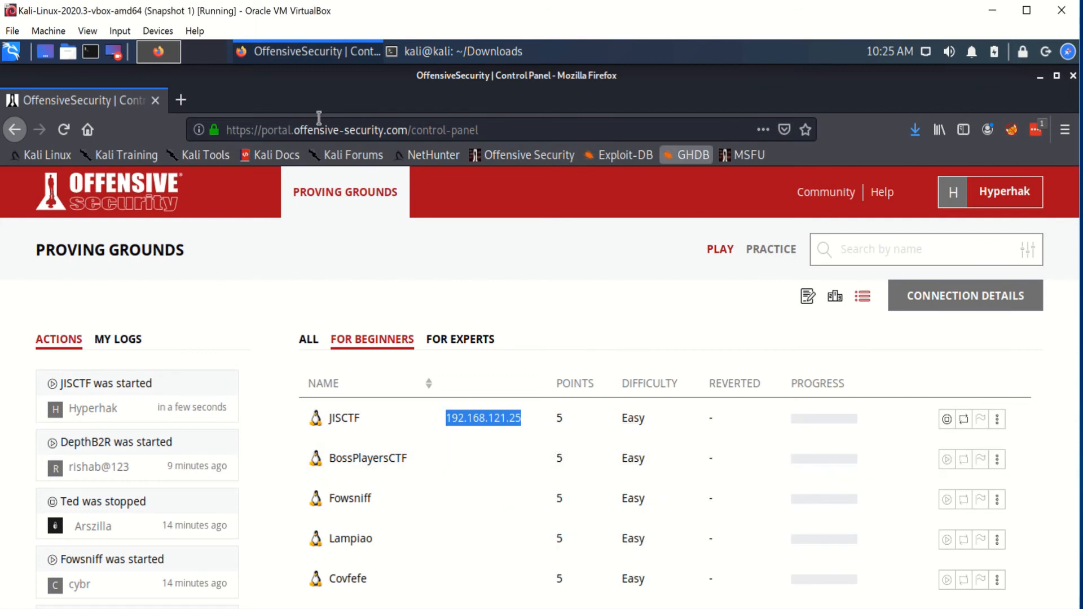
mouse_move(403, 202)
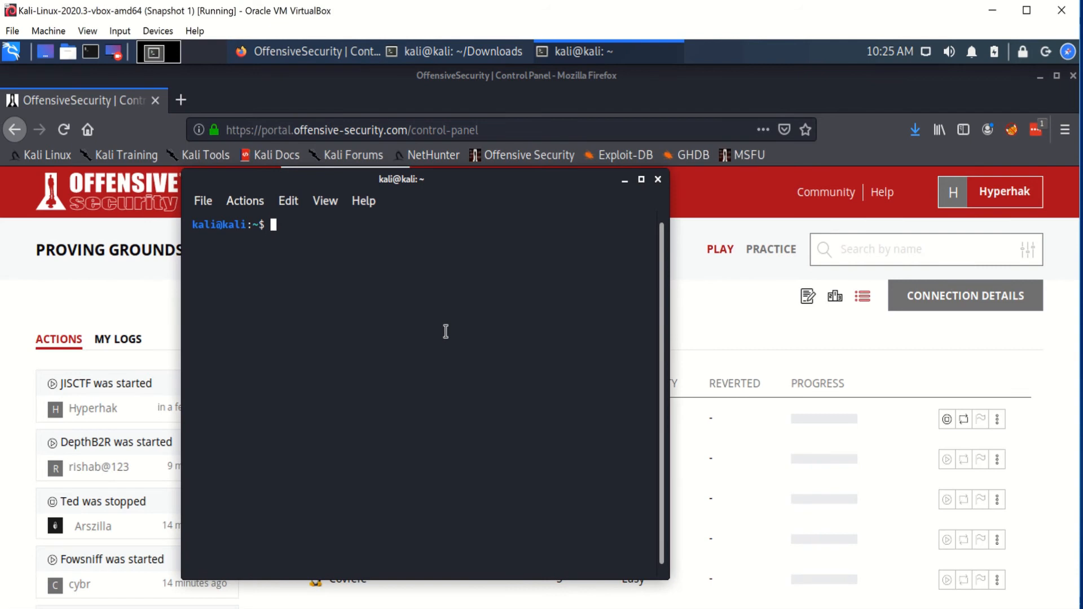
Step: Run an nmap scan against the pasted target 192.168.121.25
text(m)
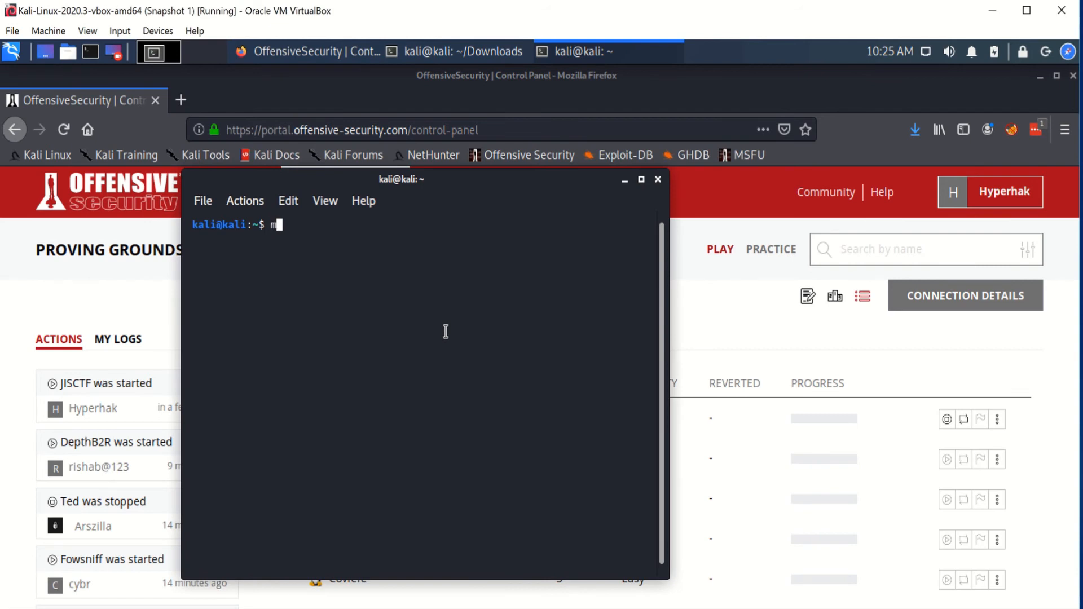
text(map)
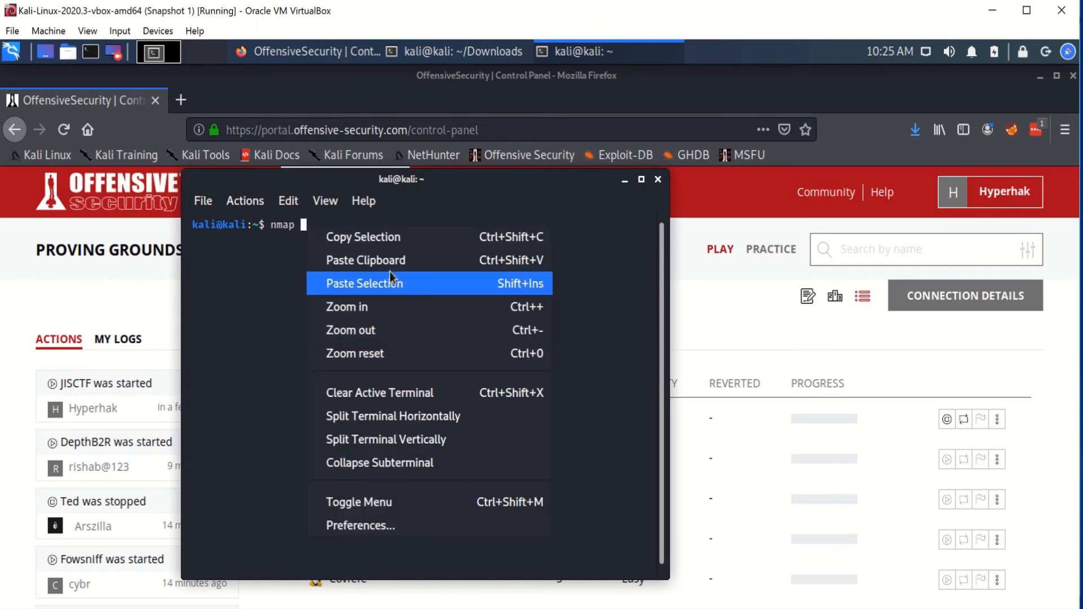
click(362, 283)
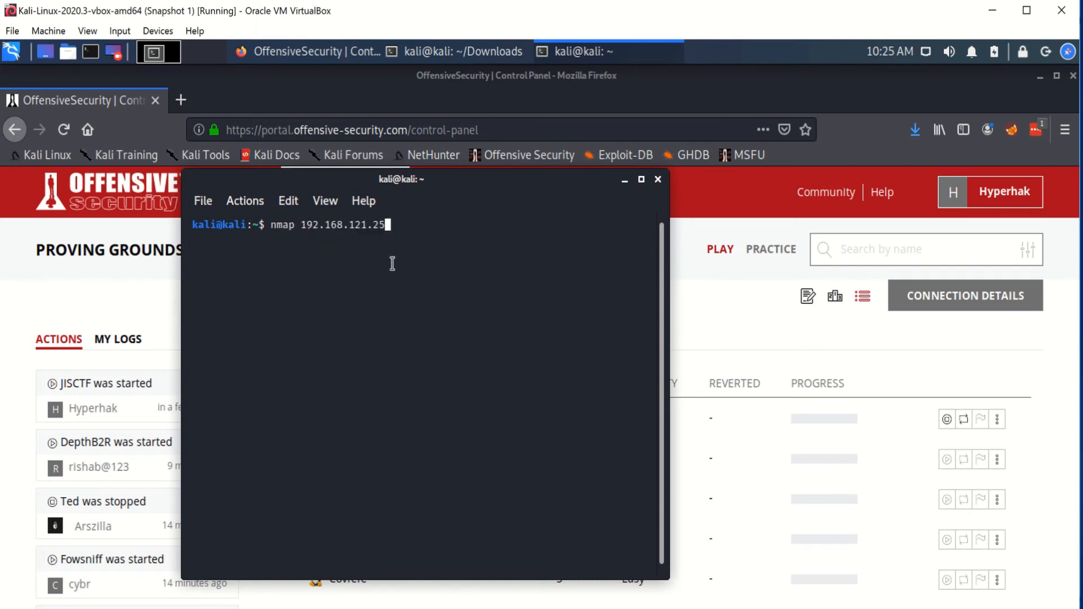
key(Return)
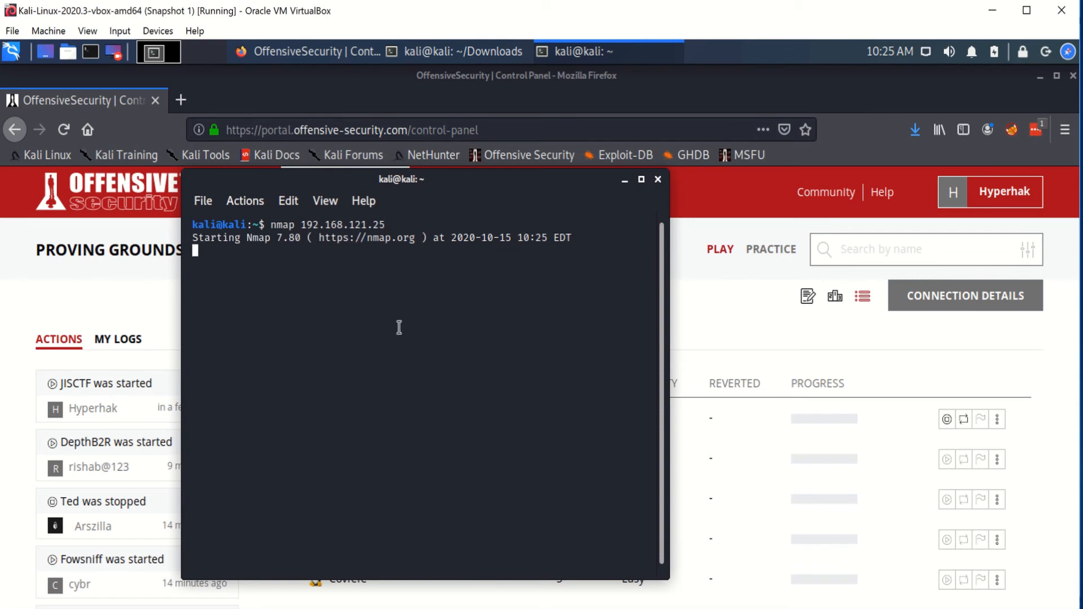
mouse_move(396, 332)
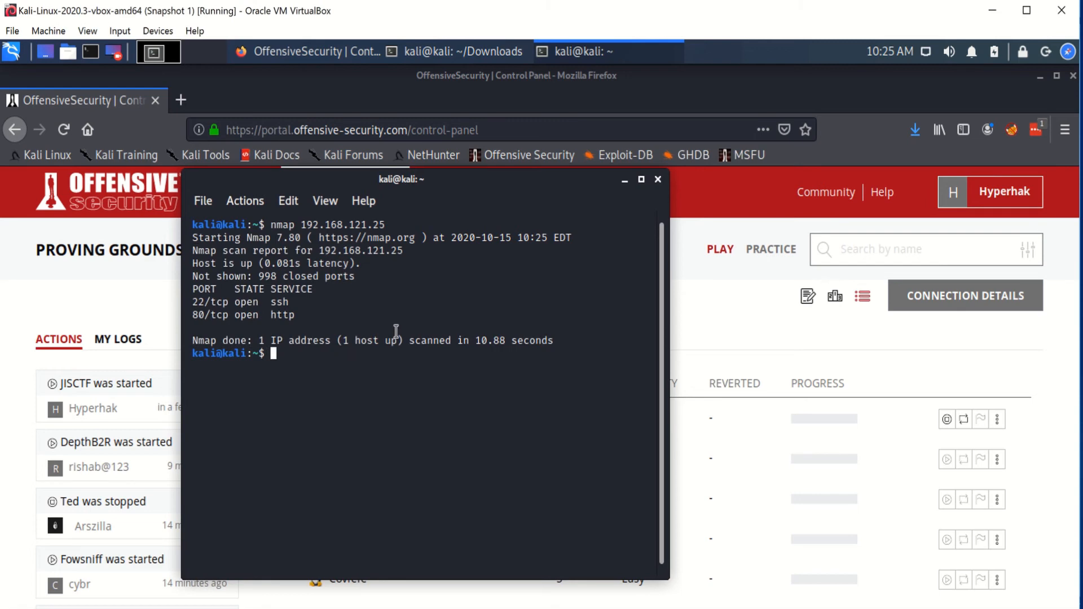
mouse_move(247, 301)
text(192.168.121.25)
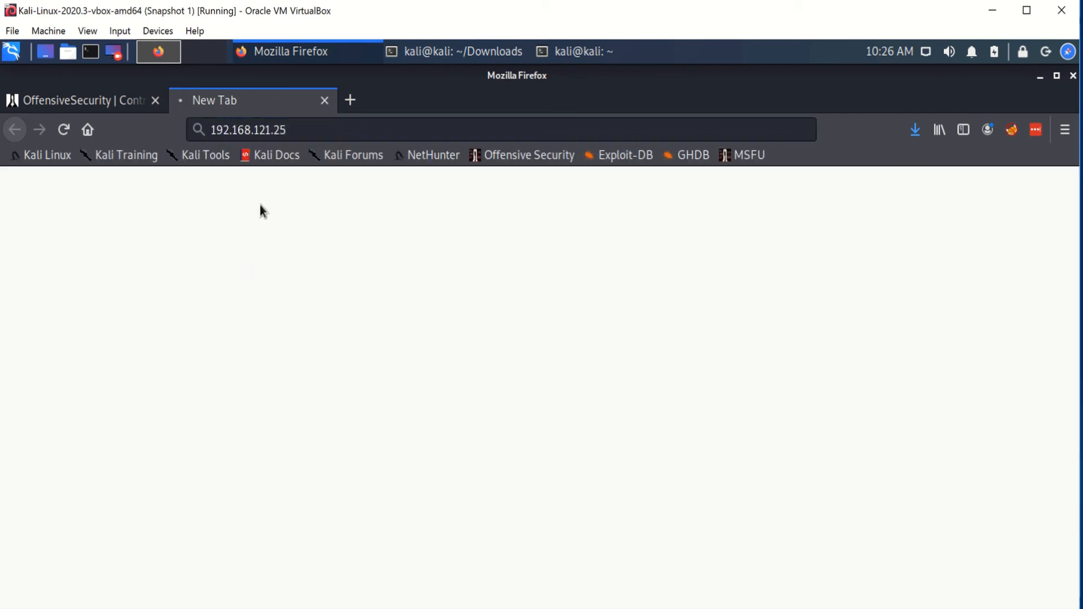
Step: Load the target site 192.168.121.25, which redirects to the login.php Login Form
key(Return)
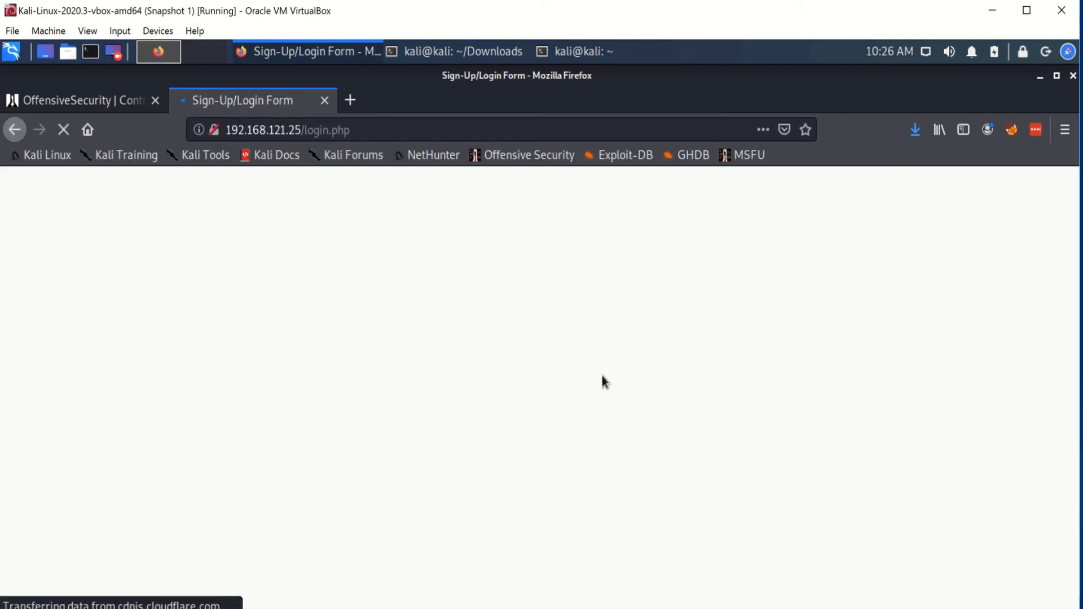
mouse_move(628, 348)
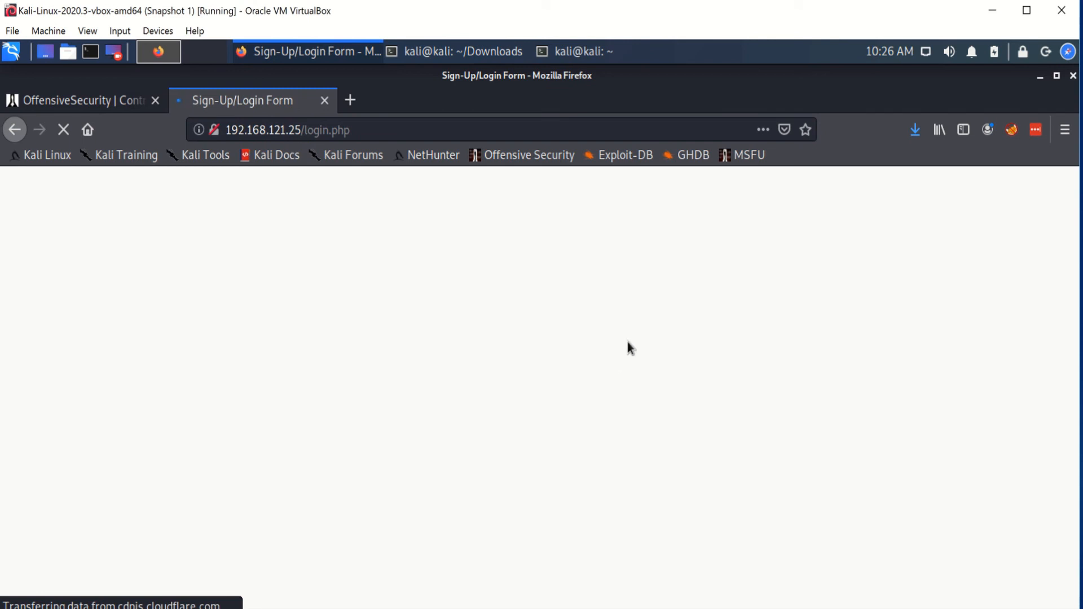
mouse_move(617, 316)
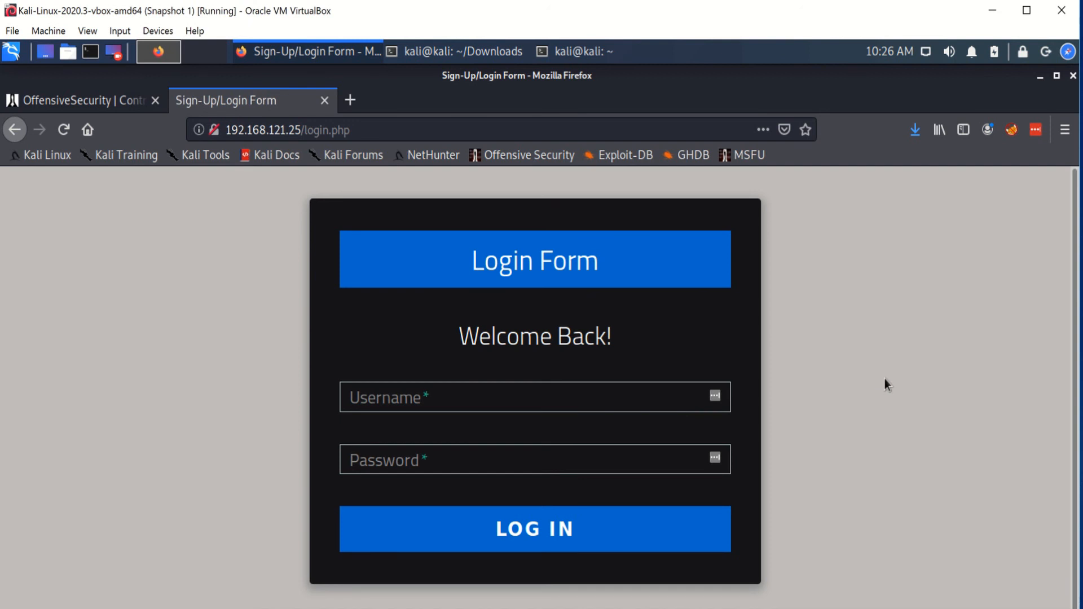
mouse_move(896, 294)
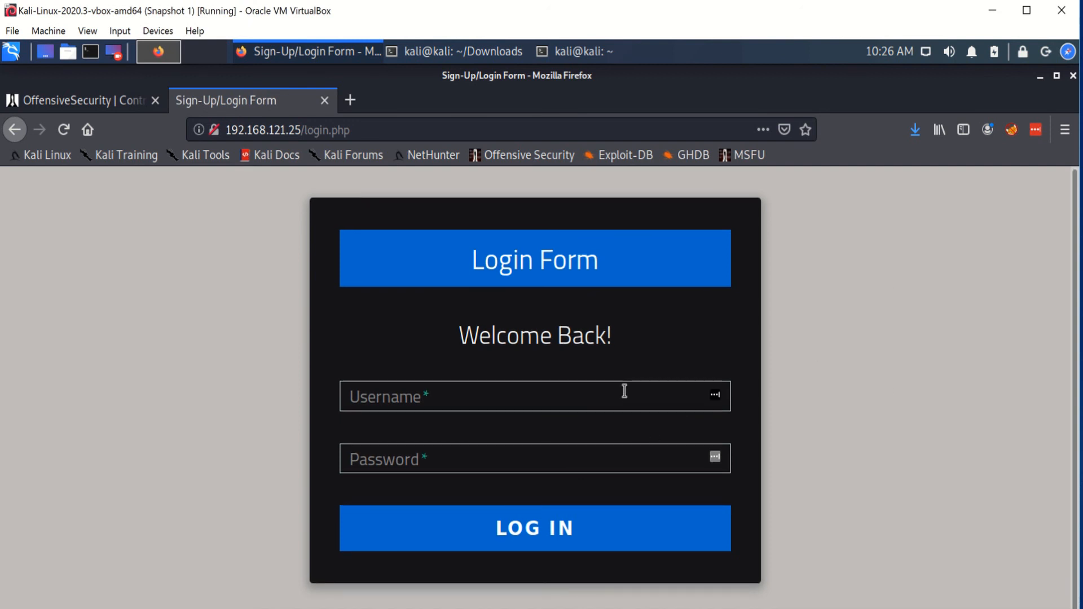
mouse_move(839, 501)
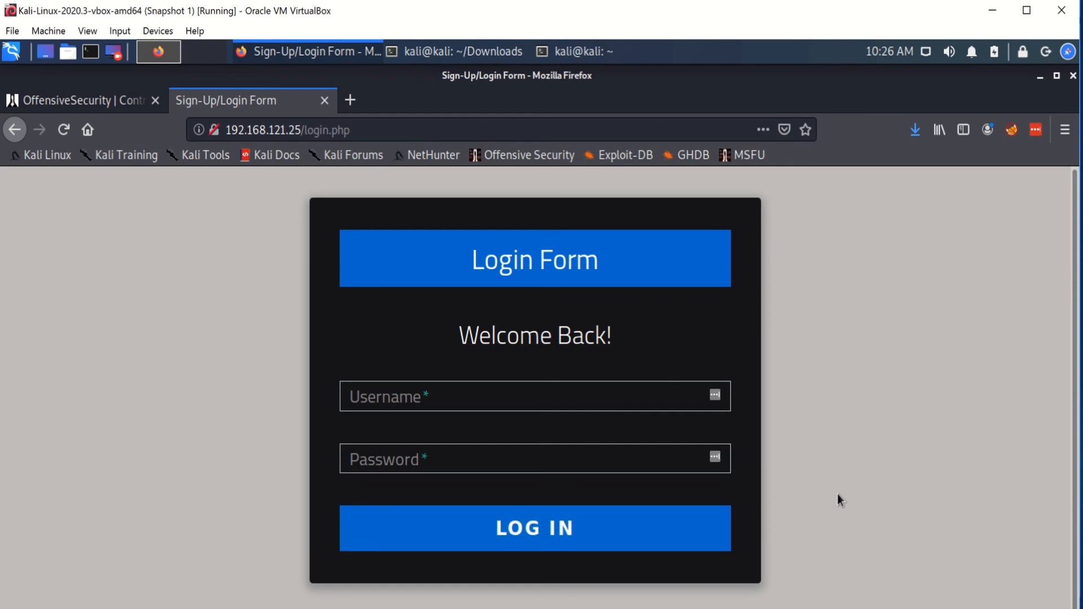
mouse_move(869, 429)
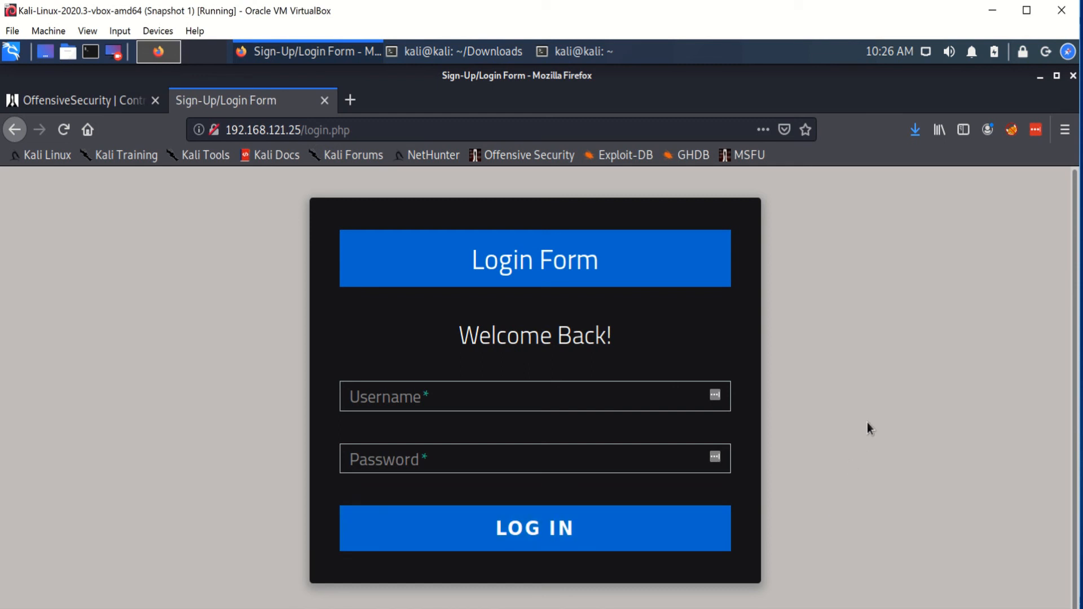
mouse_move(878, 405)
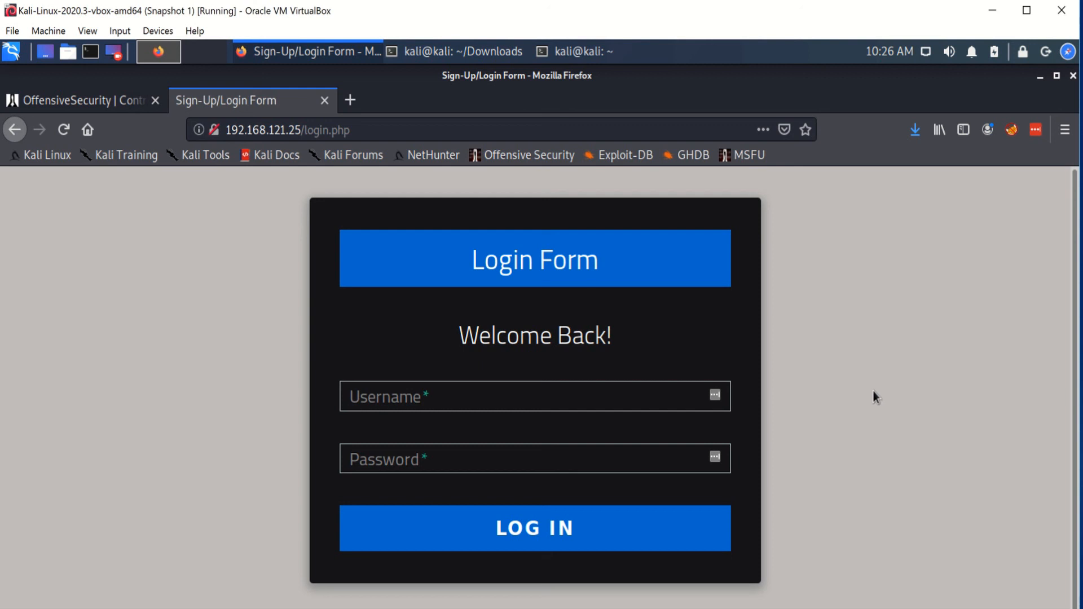
mouse_move(850, 386)
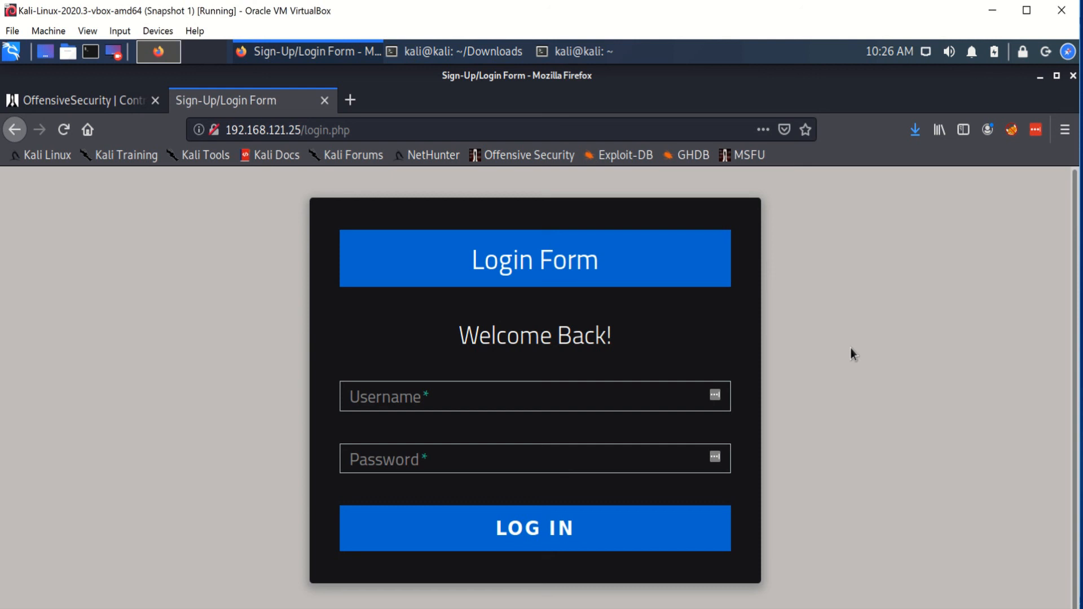
mouse_move(865, 343)
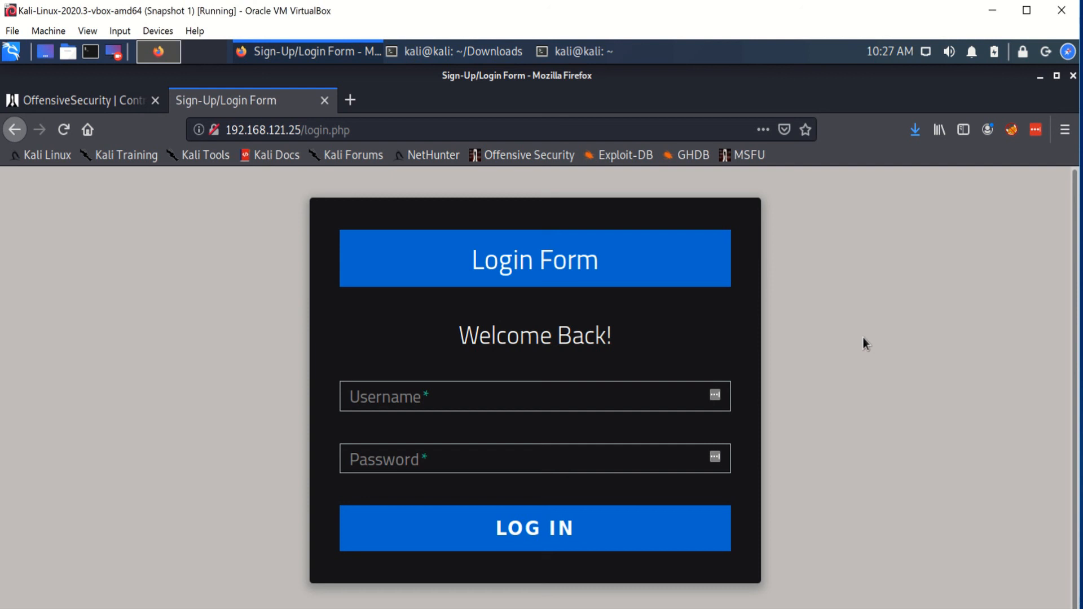
mouse_move(471, 26)
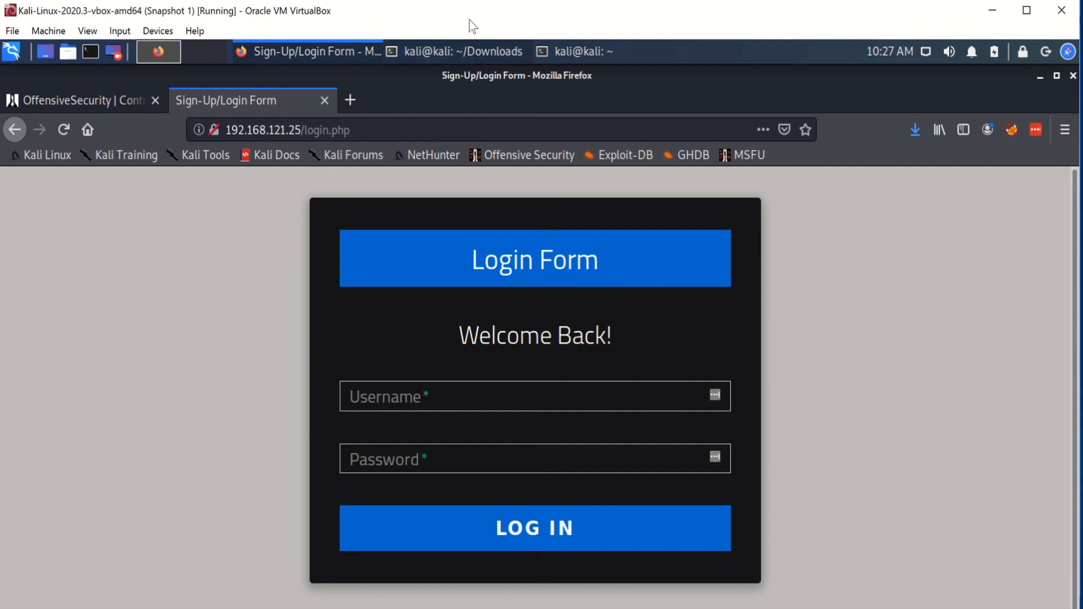
mouse_move(482, 51)
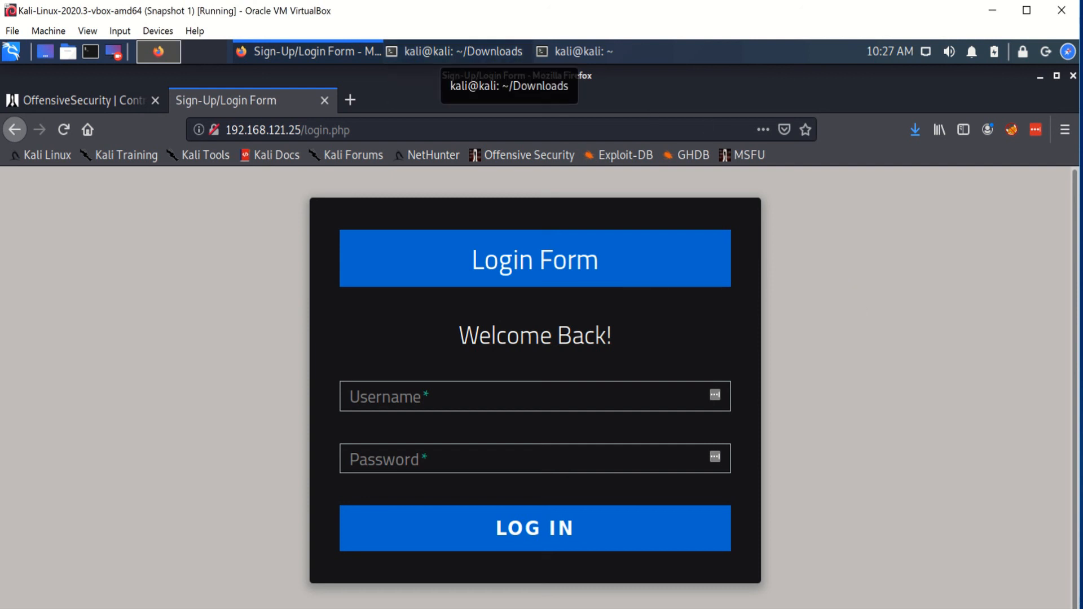